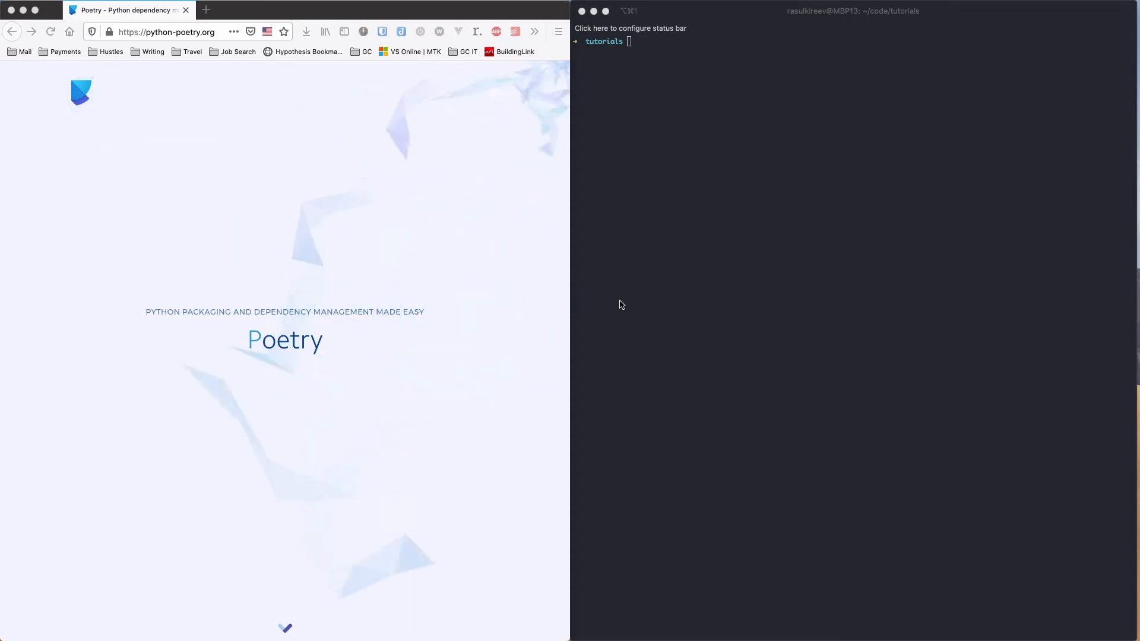
{"action": "mouse_move", "coordinate": [466, 266]}
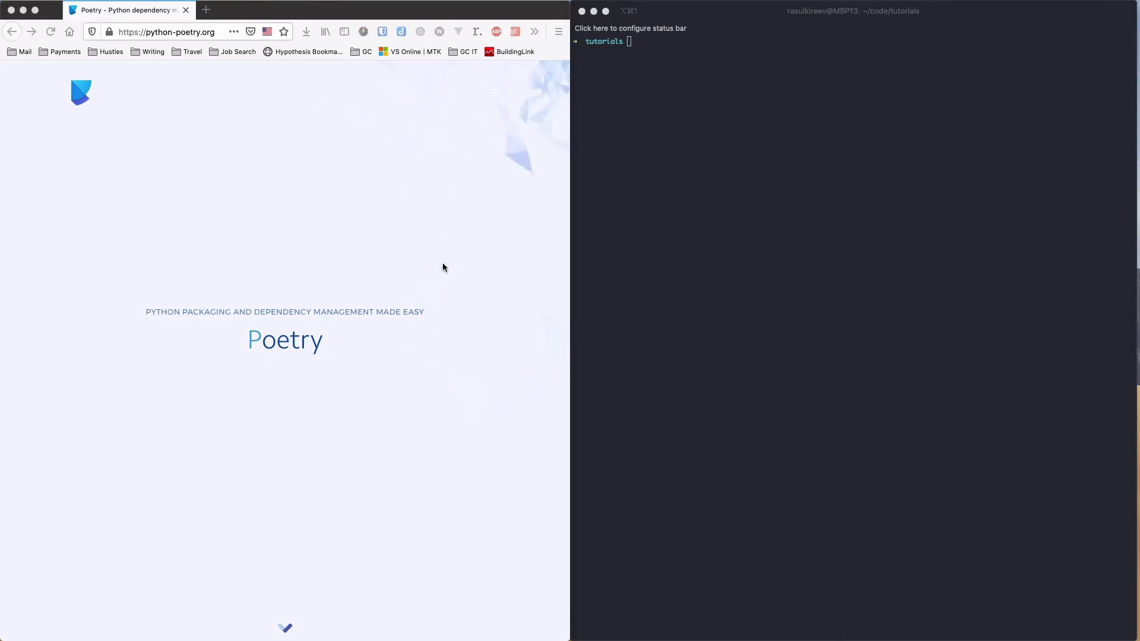
{"action": "mouse_move", "coordinate": [409, 230]}
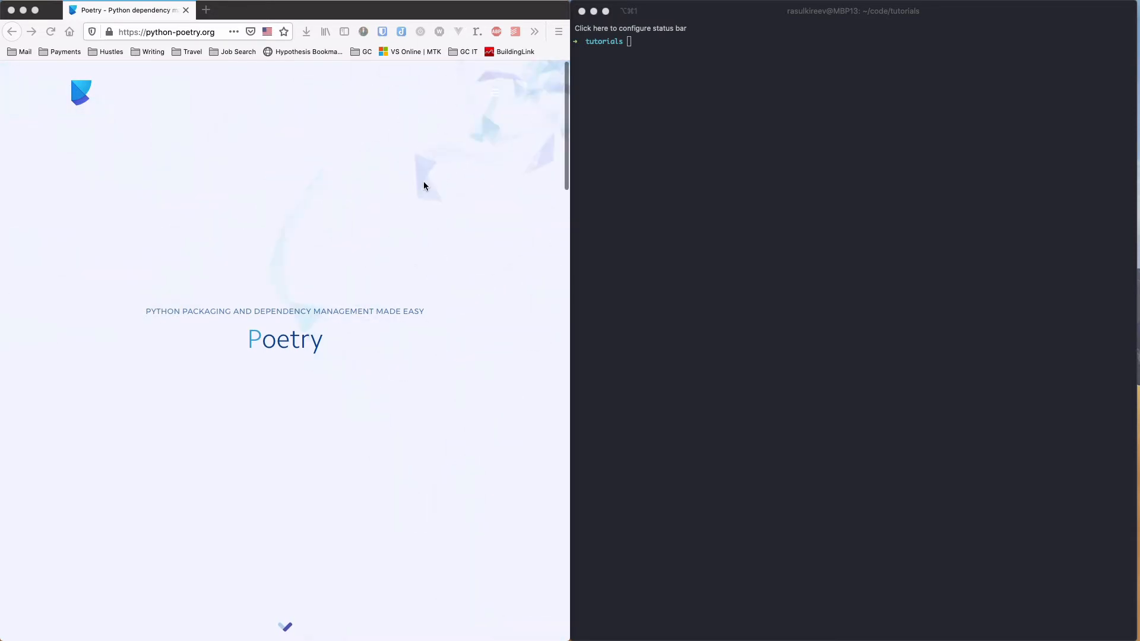
{"action": "mouse_move", "coordinate": [494, 95]}
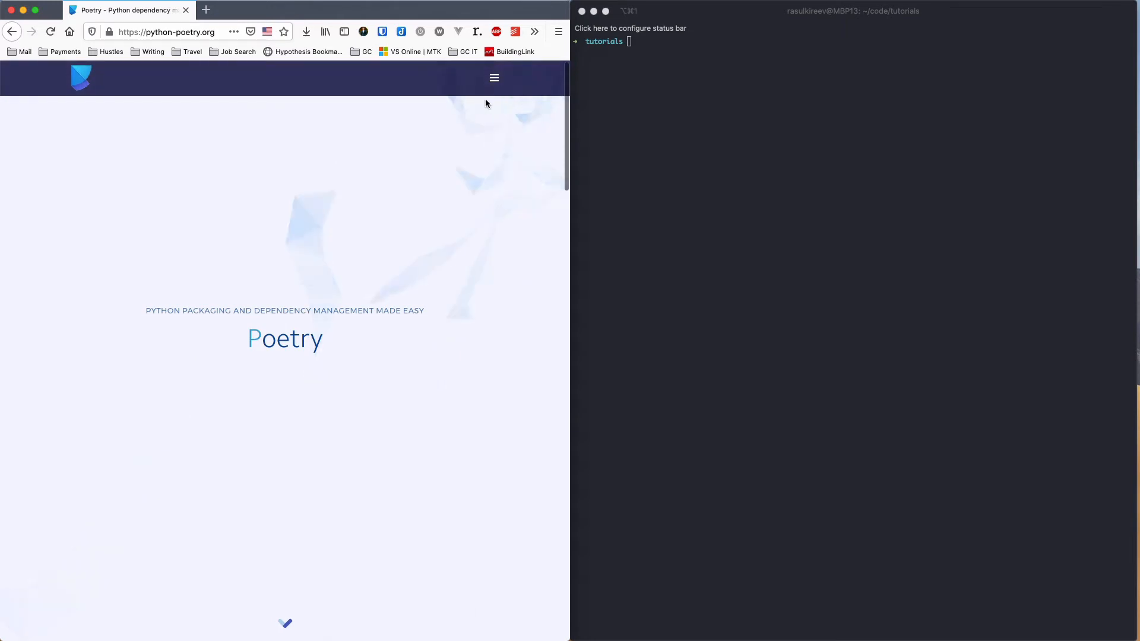
Step: Navigate from the site menu to the Poetry documentation's installation instructions
{"action": "left_click", "coordinate": [493, 78]}
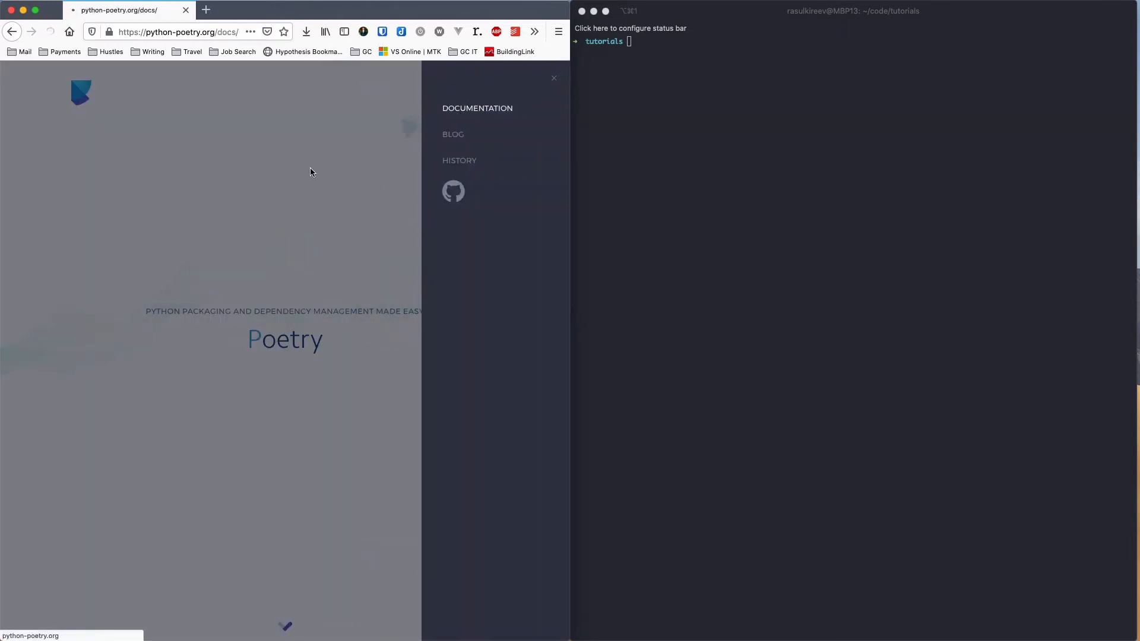
{"action": "left_click", "coordinate": [477, 107]}
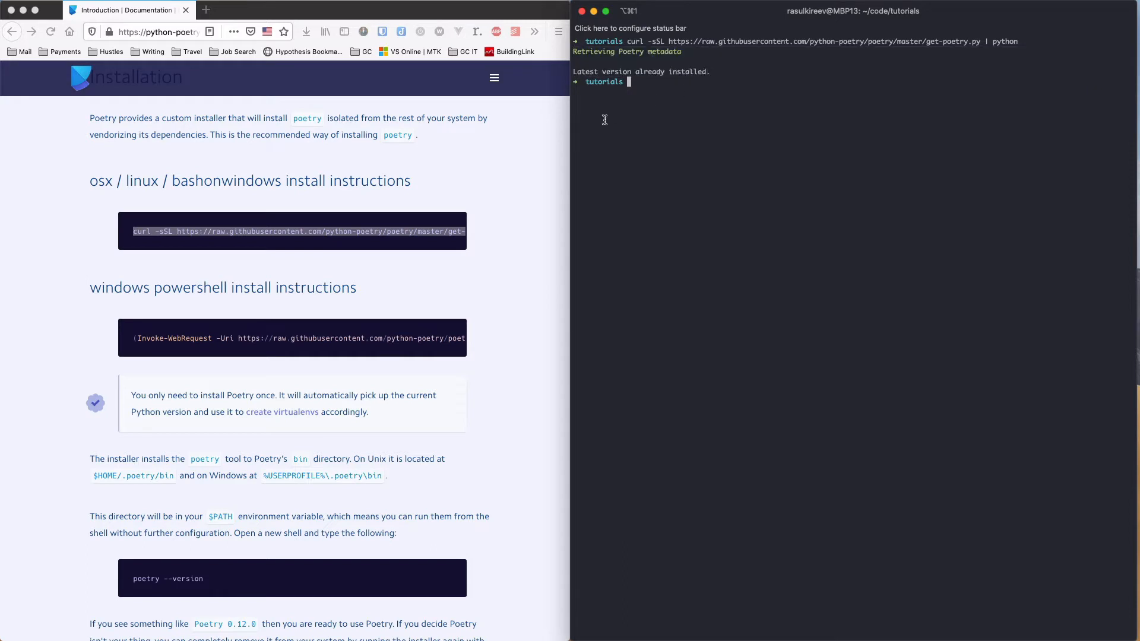
{"action": "mouse_move", "coordinate": [631, 83]}
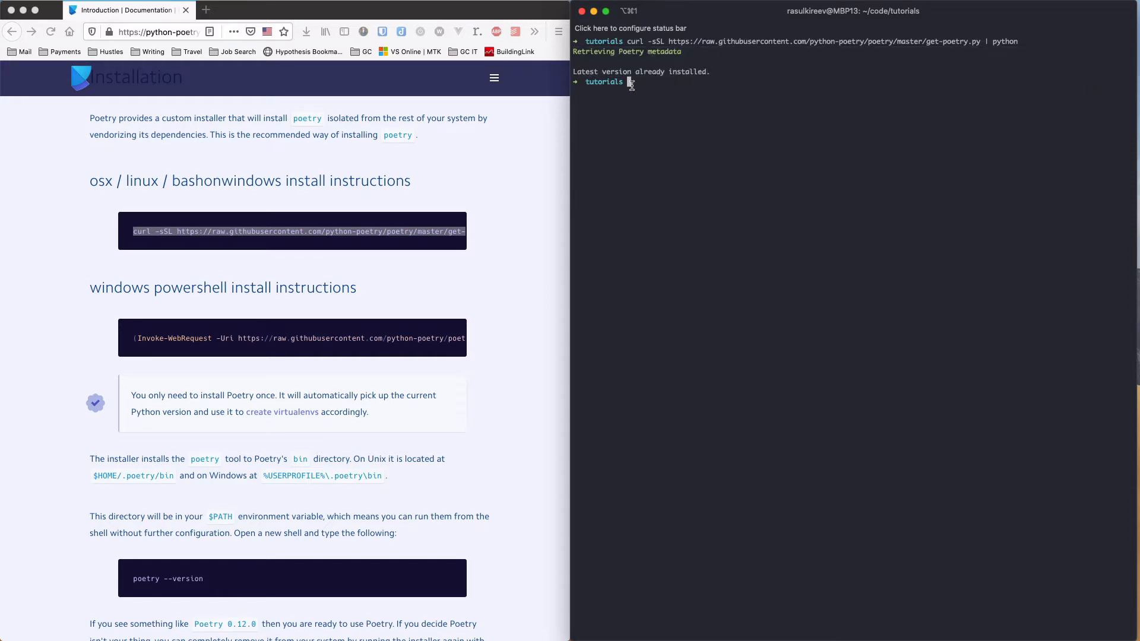
Step: Make a django_poetry_example directory with mkdir and cd into it
{"action": "type", "text": "mkdir"}
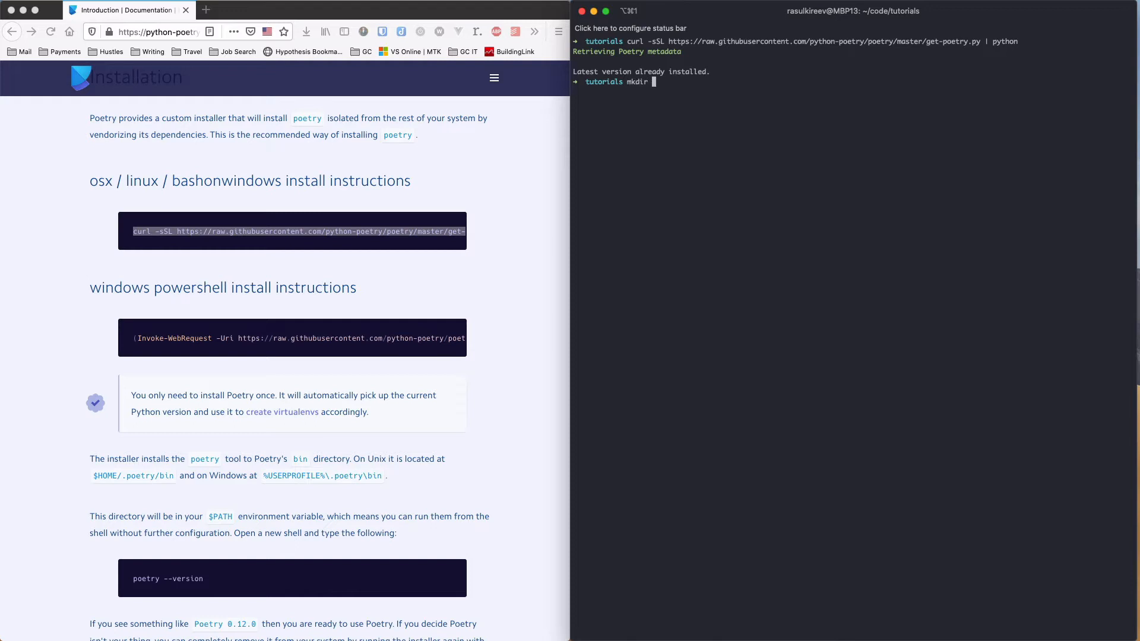
{"action": "type", "text": "django_"}
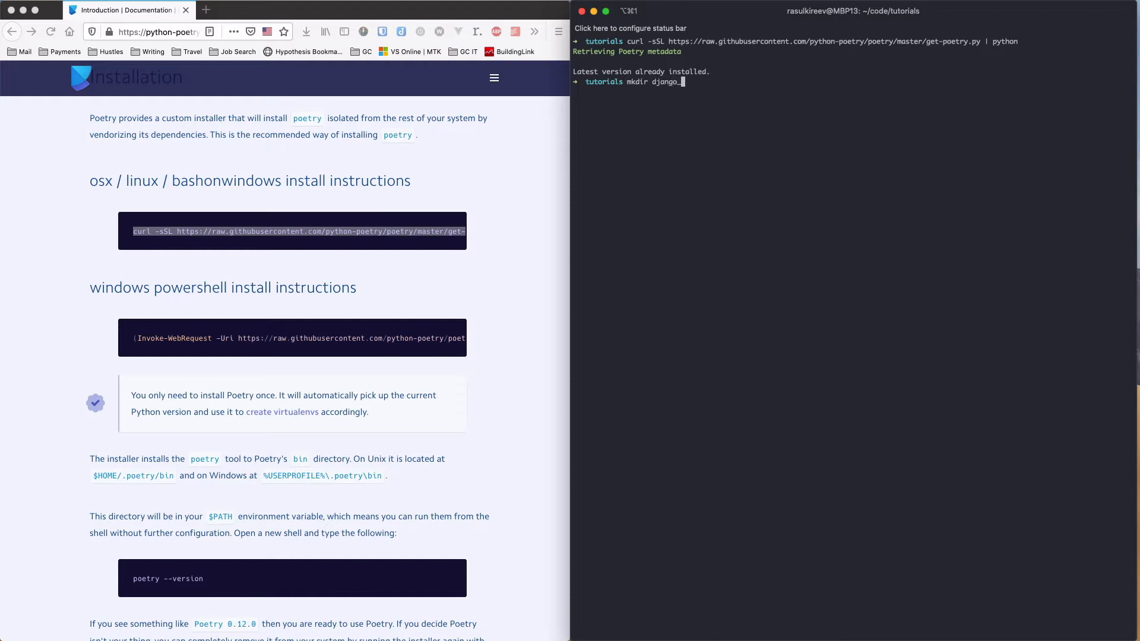
{"action": "type", "text": "_poetry ex"}
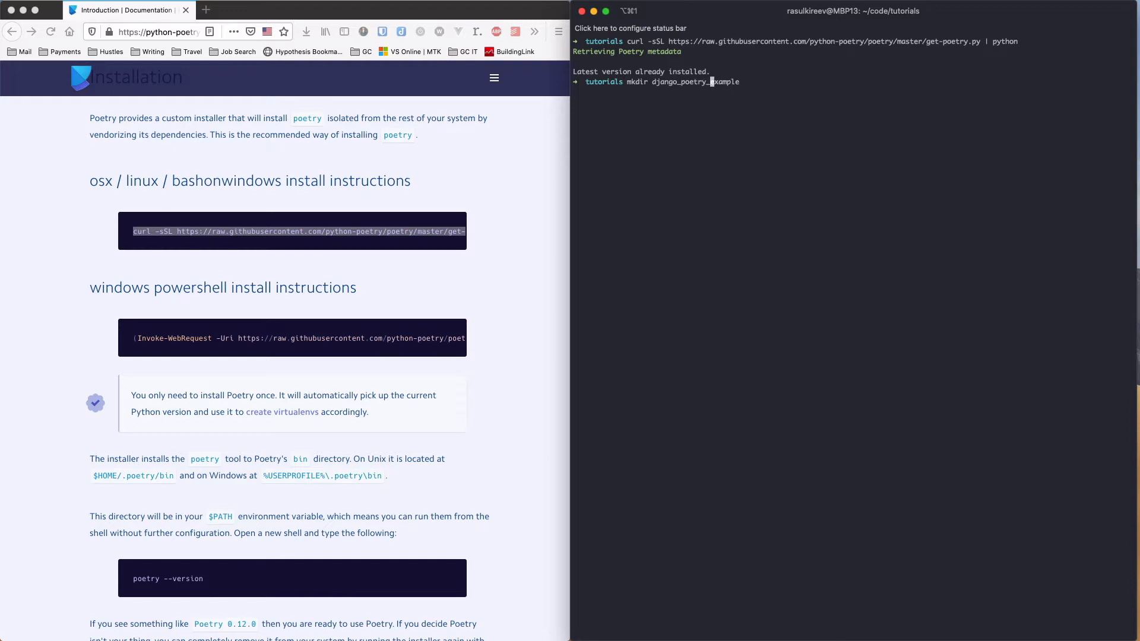
{"action": "type", "text": "cd"}
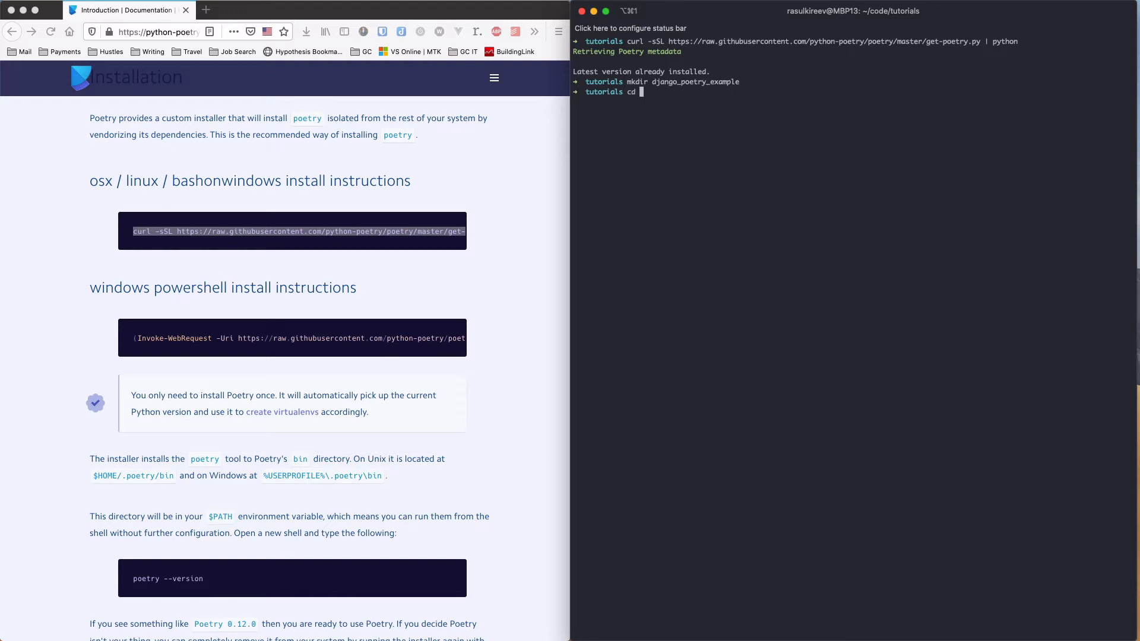
{"action": "type", "text": "django_poetry_example"}
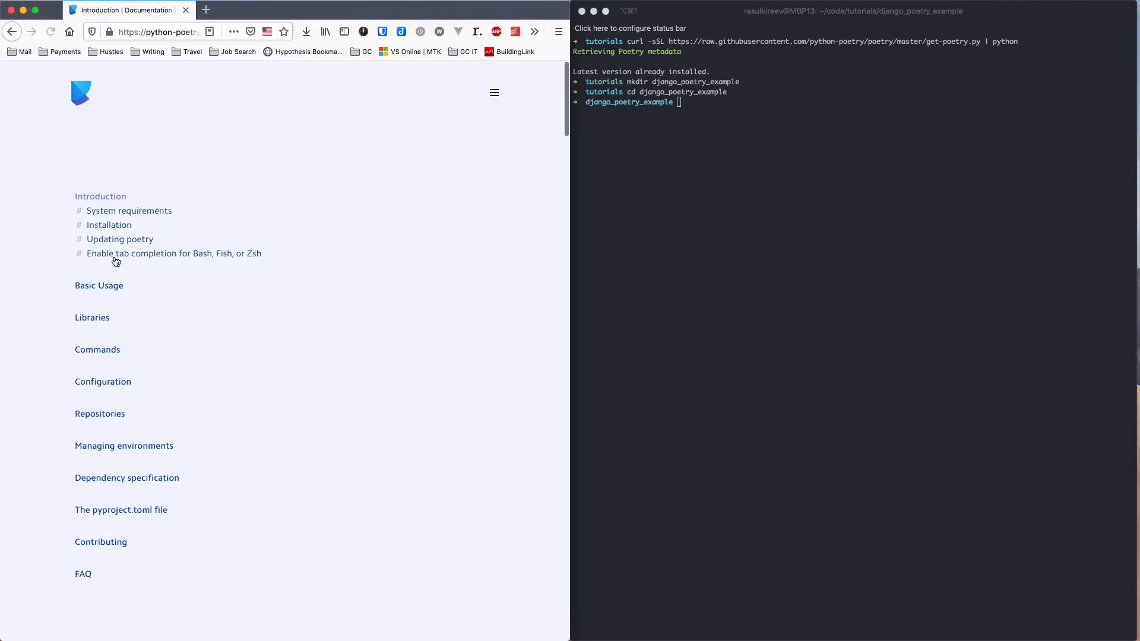
Step: View the Commands docs at the init section, then return focus to the terminal
{"action": "left_click", "coordinate": [99, 284]}
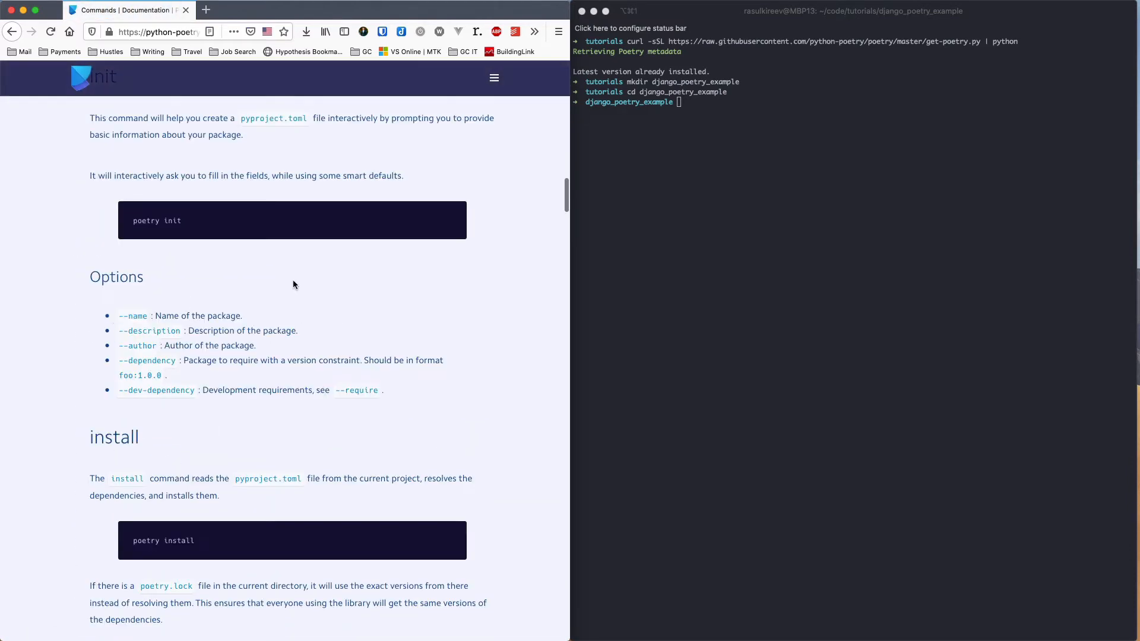
{"action": "left_click", "coordinate": [674, 221]}
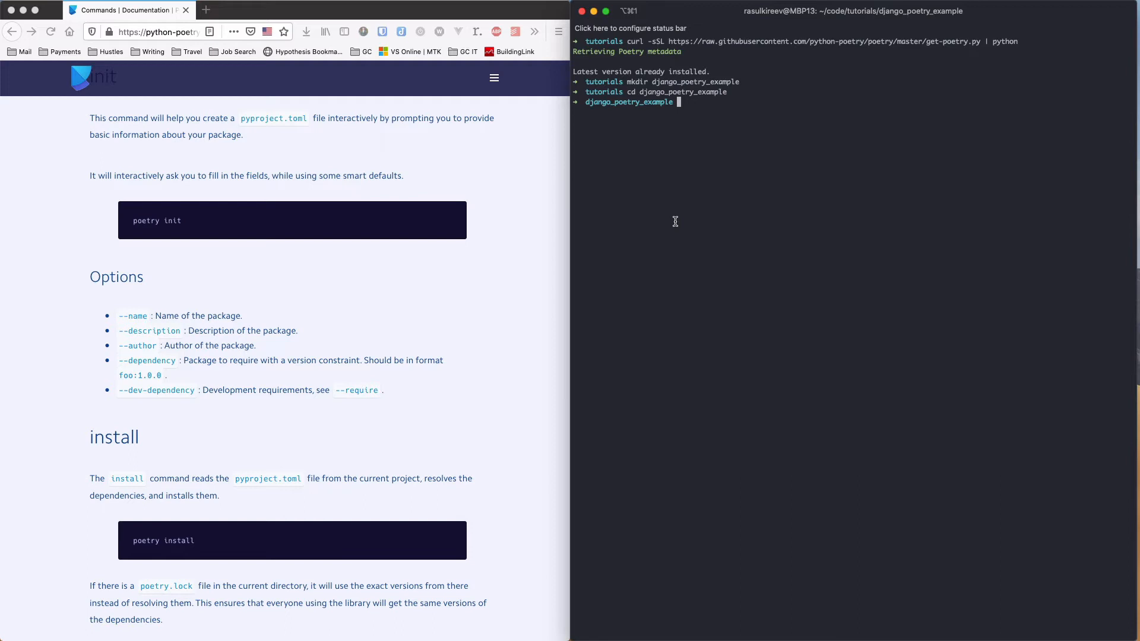
Step: Run poetry init, accepting the default package name, version 0.1.0 and other details
{"action": "type", "text": "poetry init"}
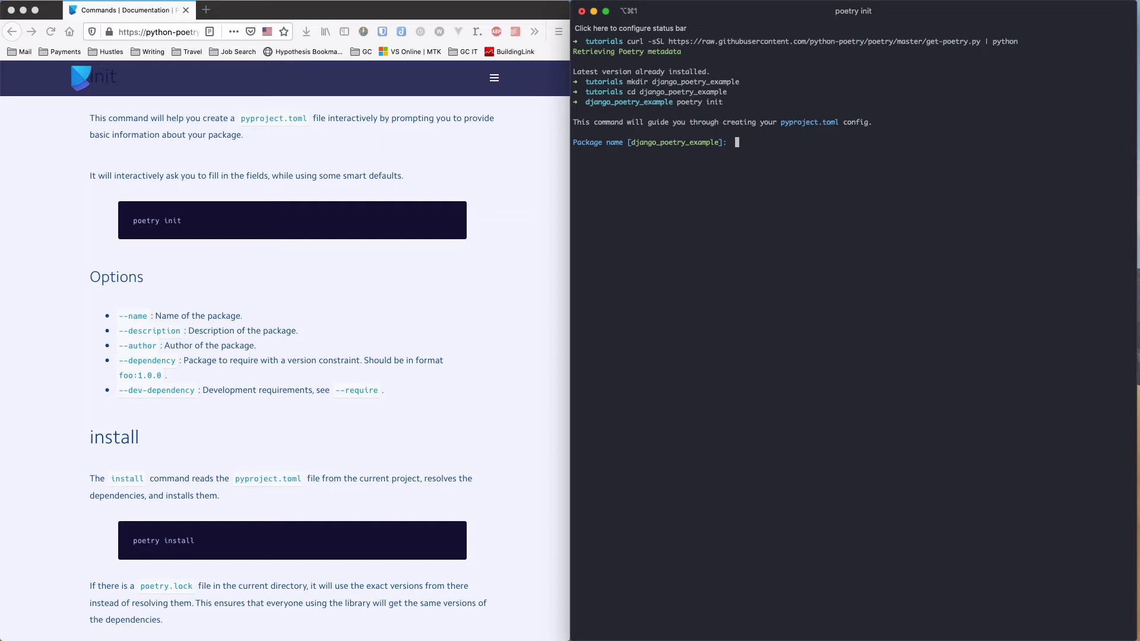
{"action": "key", "text": "enter"}
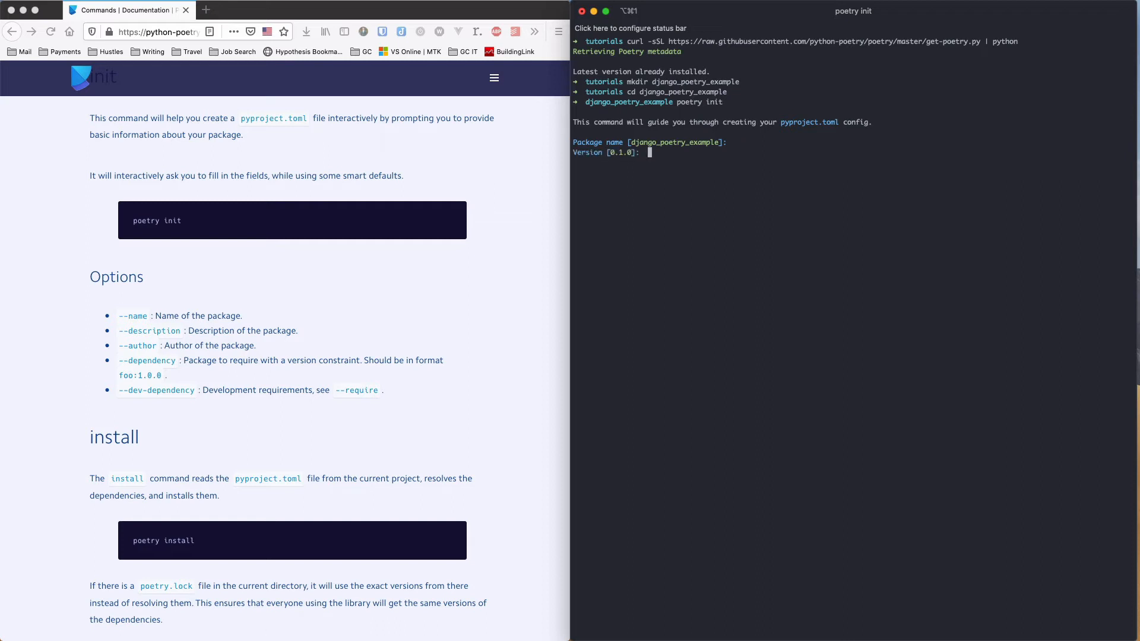
{"action": "key", "text": "enter"}
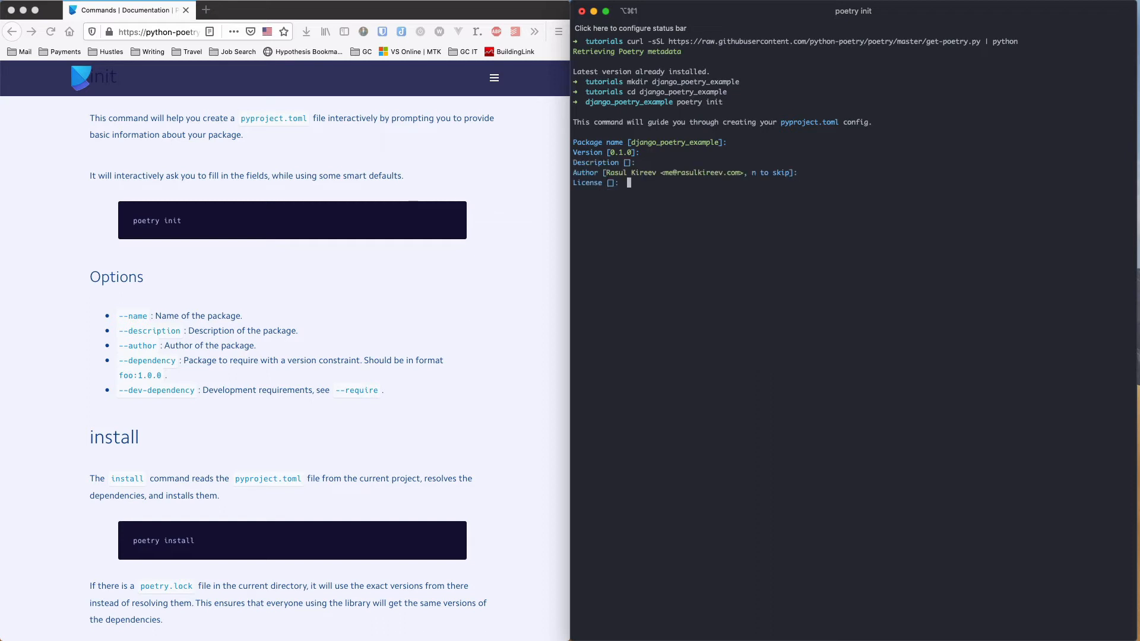
{"action": "key", "text": "enter"}
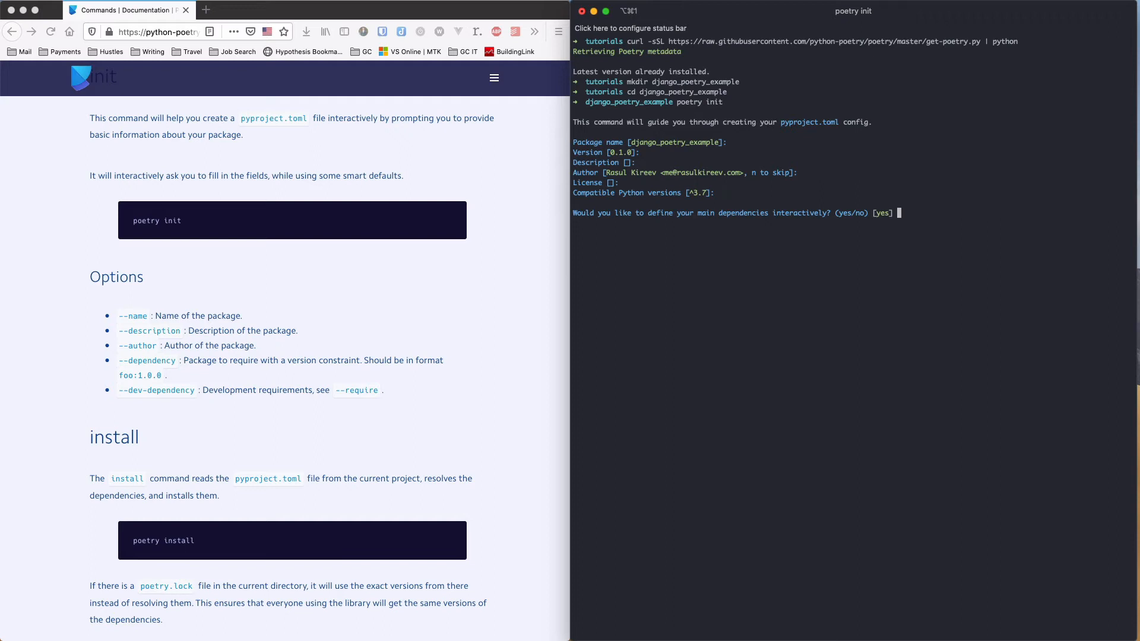
Step: Answer no to both interactive dependency prompts and confirm generating pyproject.toml with y
{"action": "type", "text": "no"}
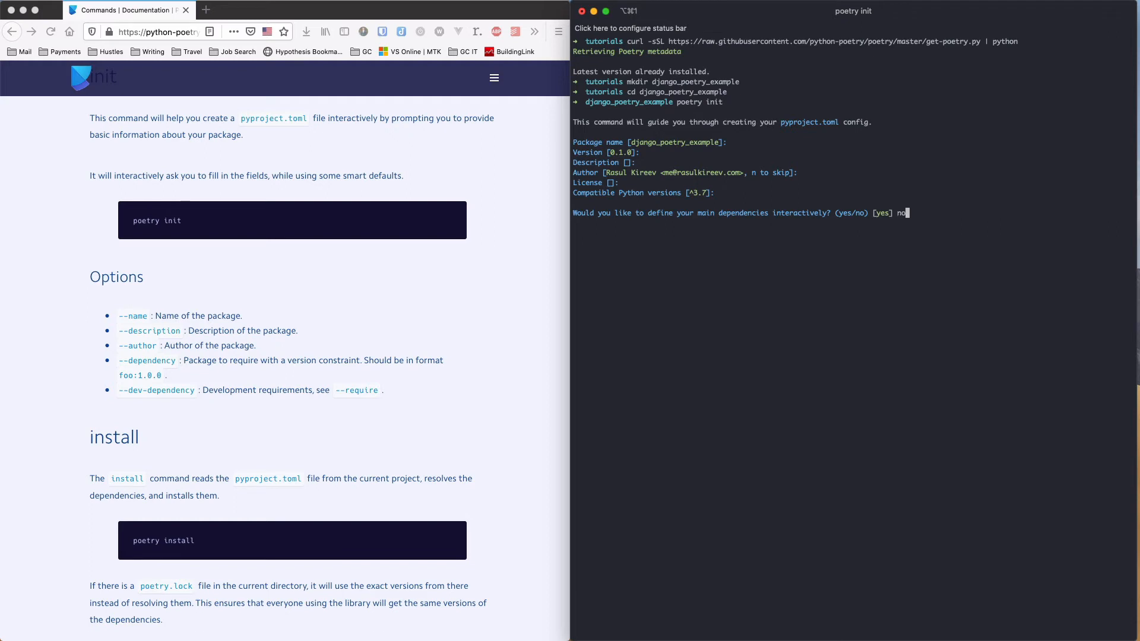
{"action": "key", "text": "enter"}
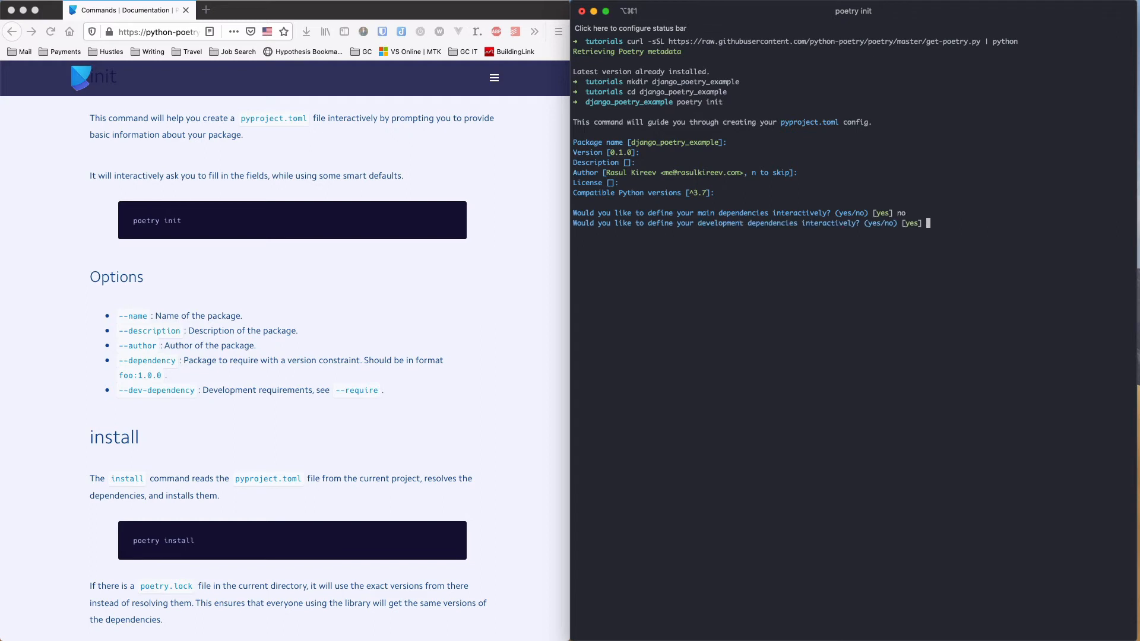
{"action": "type", "text": "no"}
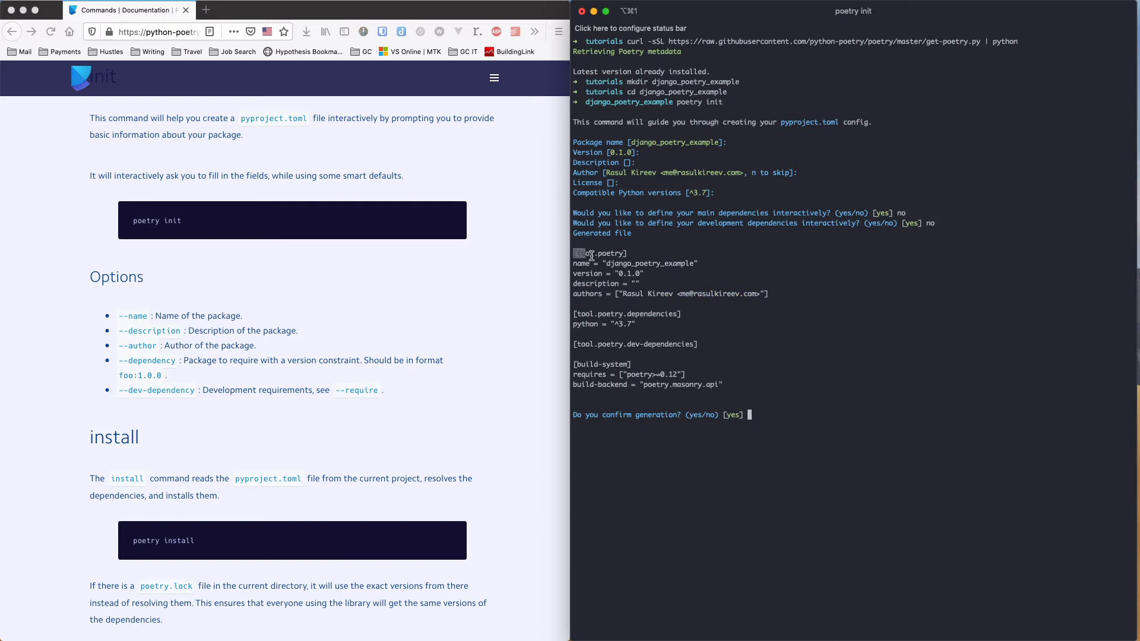
{"action": "left_click_drag", "start_coordinate": [577, 253], "coordinate": [752, 384]}
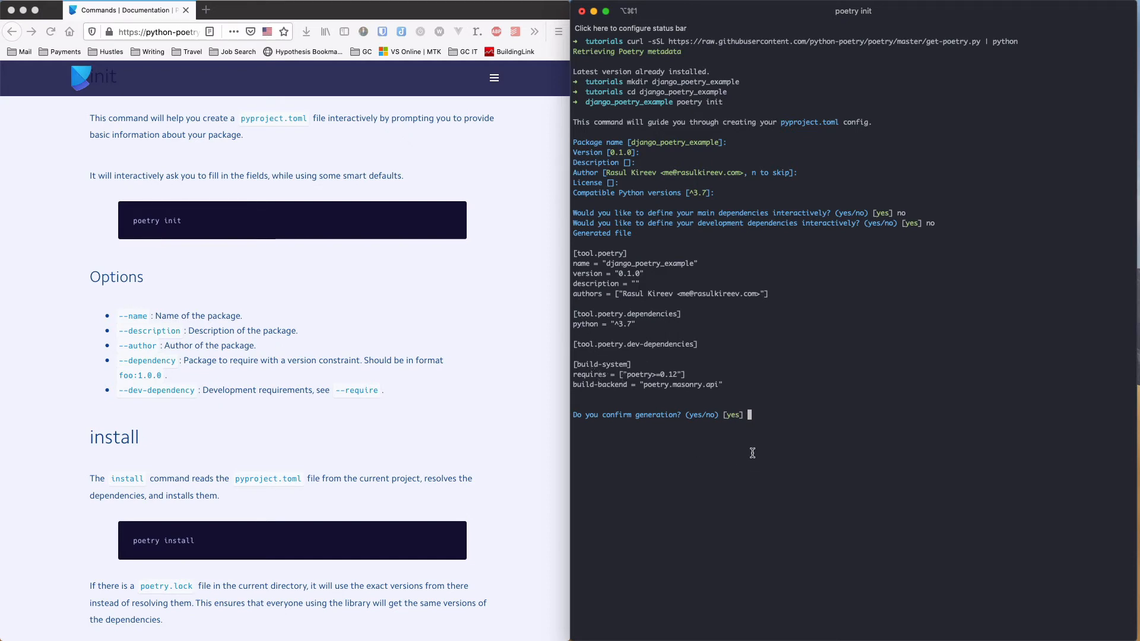
{"action": "type", "text": "y"}
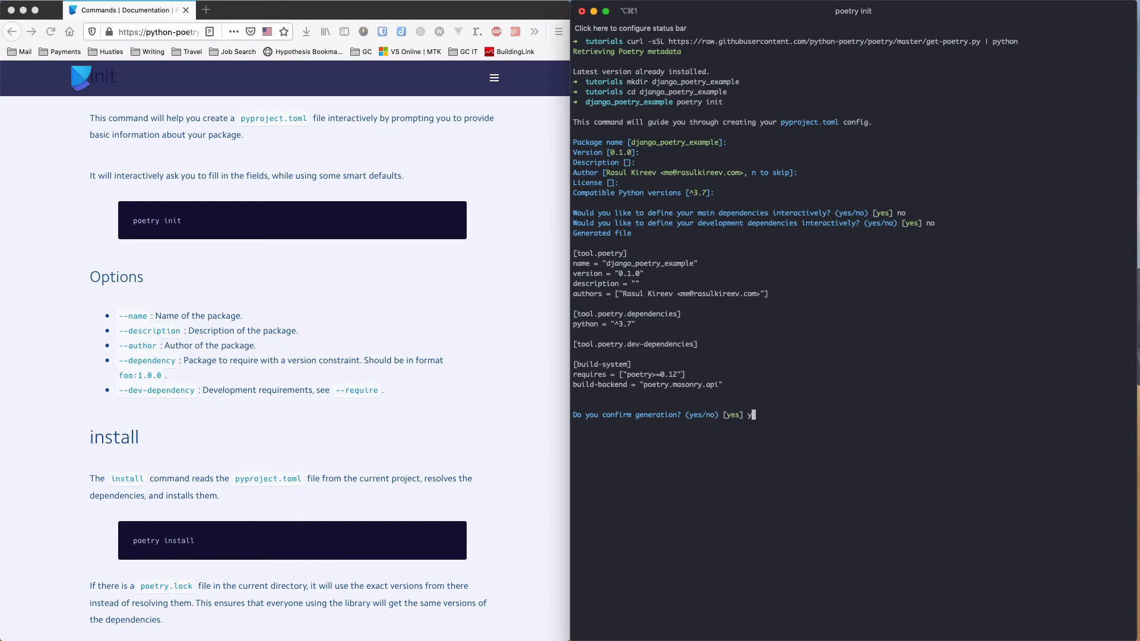
{"action": "key", "text": "enter"}
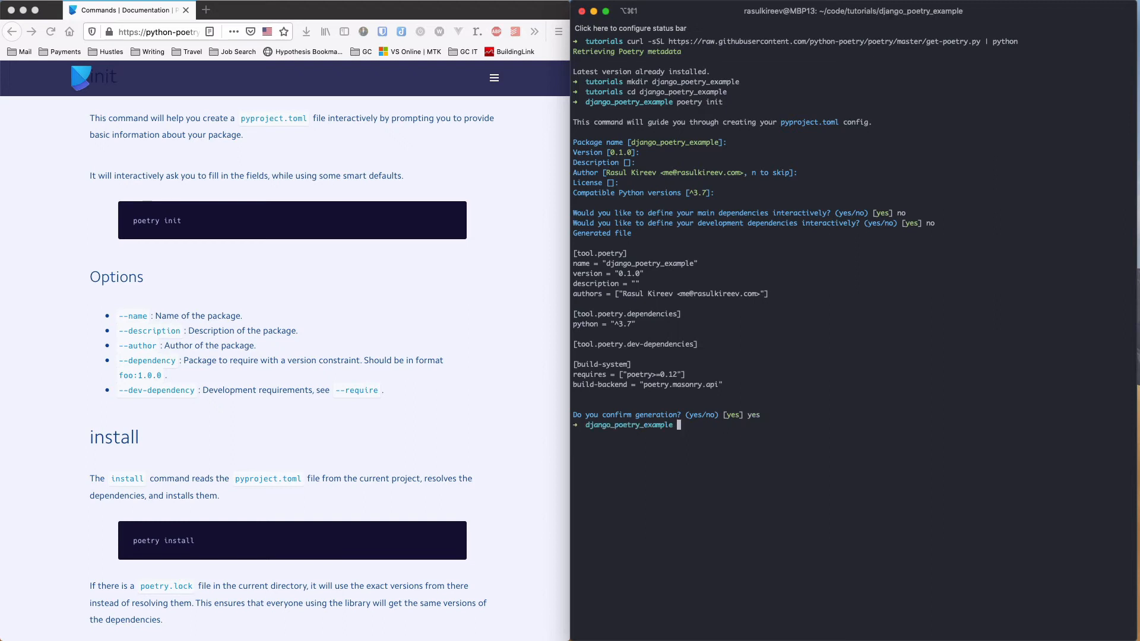
Step: List the folder showing only pyproject.toml, then launch it in VS Code with code
{"action": "type", "text": "ls"}
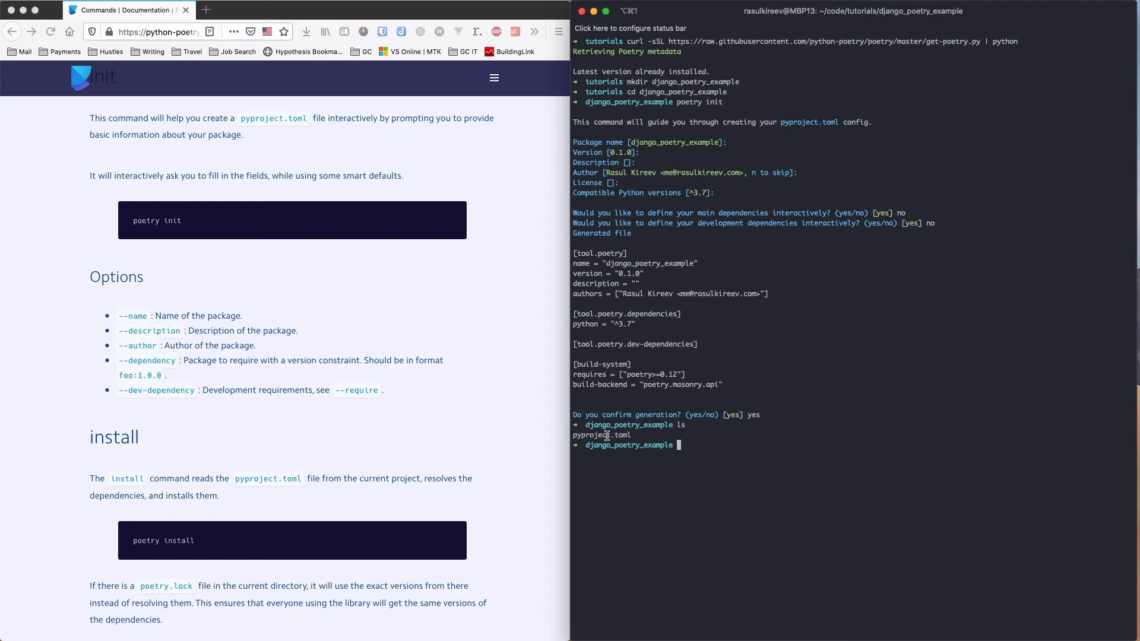
{"action": "mouse_move", "coordinate": [689, 444]}
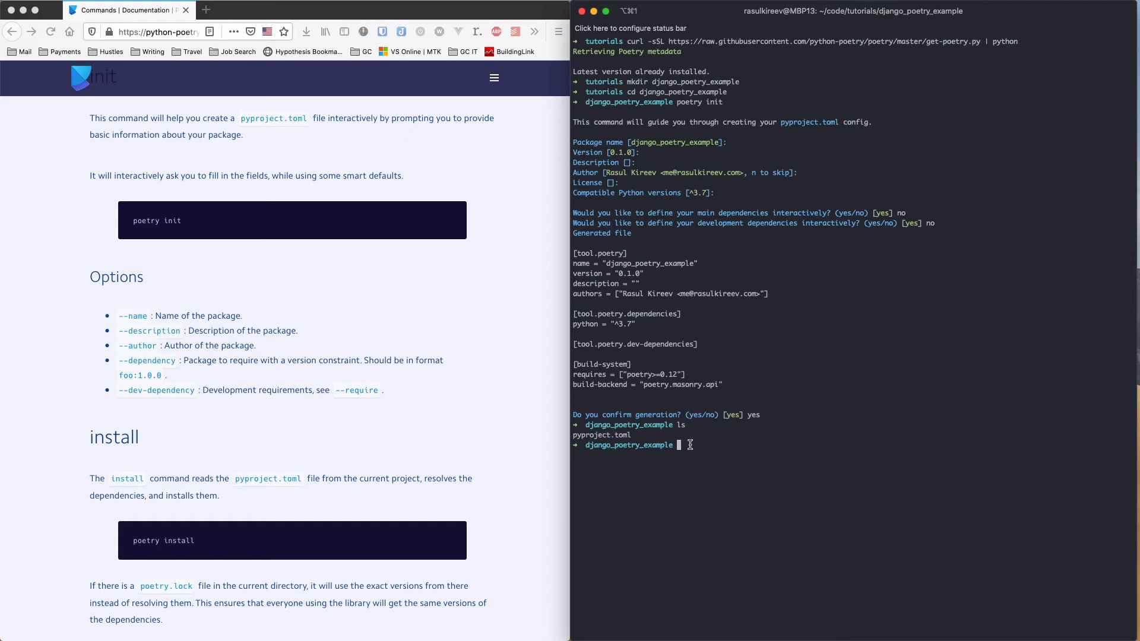
{"action": "type", "text": "code ."}
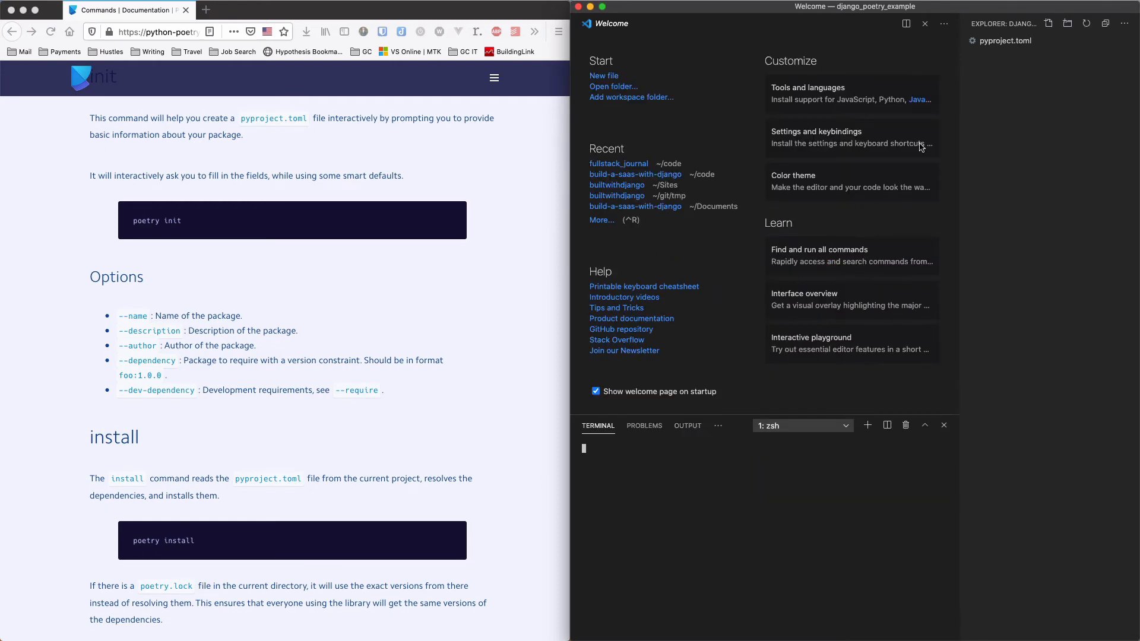
Step: Show the generated pyproject.toml contents in the editor
{"action": "left_click", "coordinate": [1007, 41]}
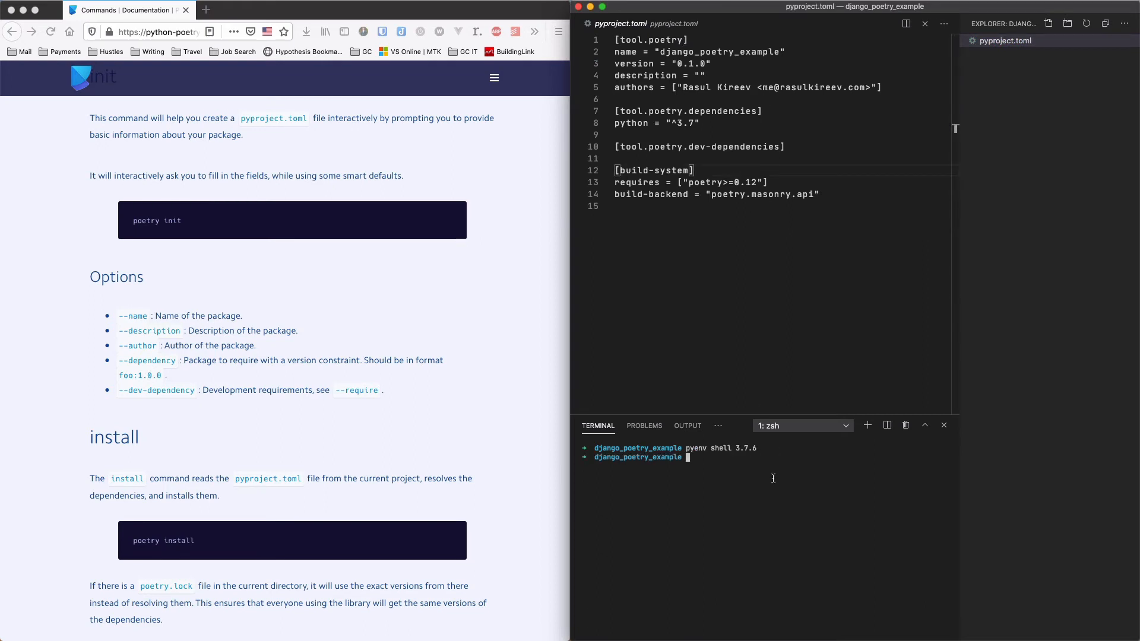
Step: Run poetry add django, adding django ^3.1.1 to pyproject.toml and creating poetry.lock
{"action": "type", "text": "poetry"}
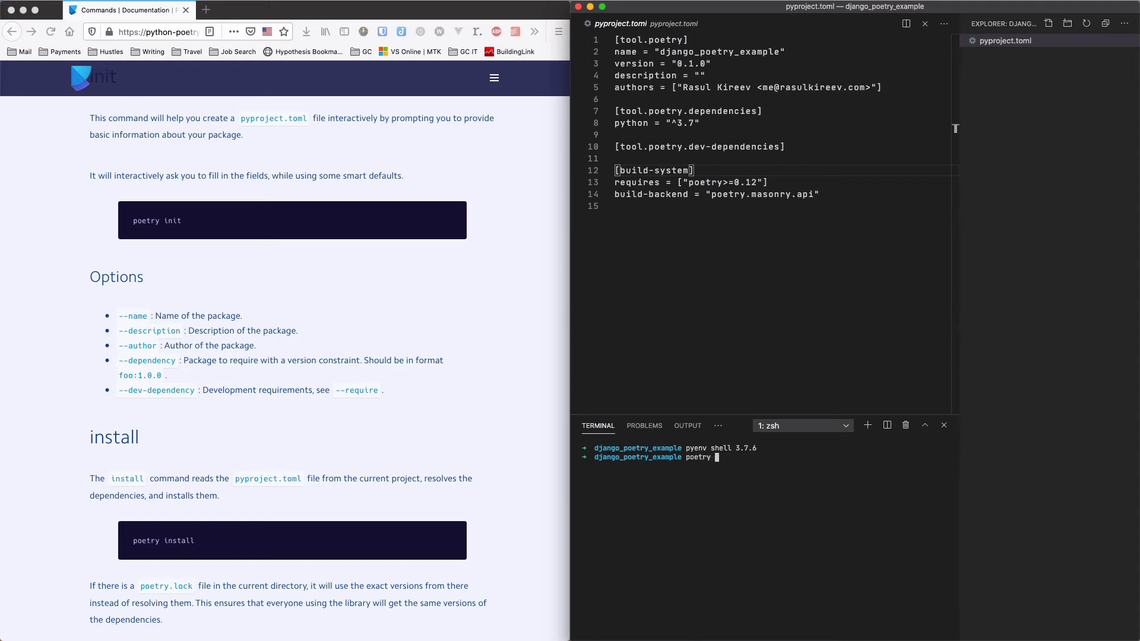
{"action": "type", "text": "add dj"}
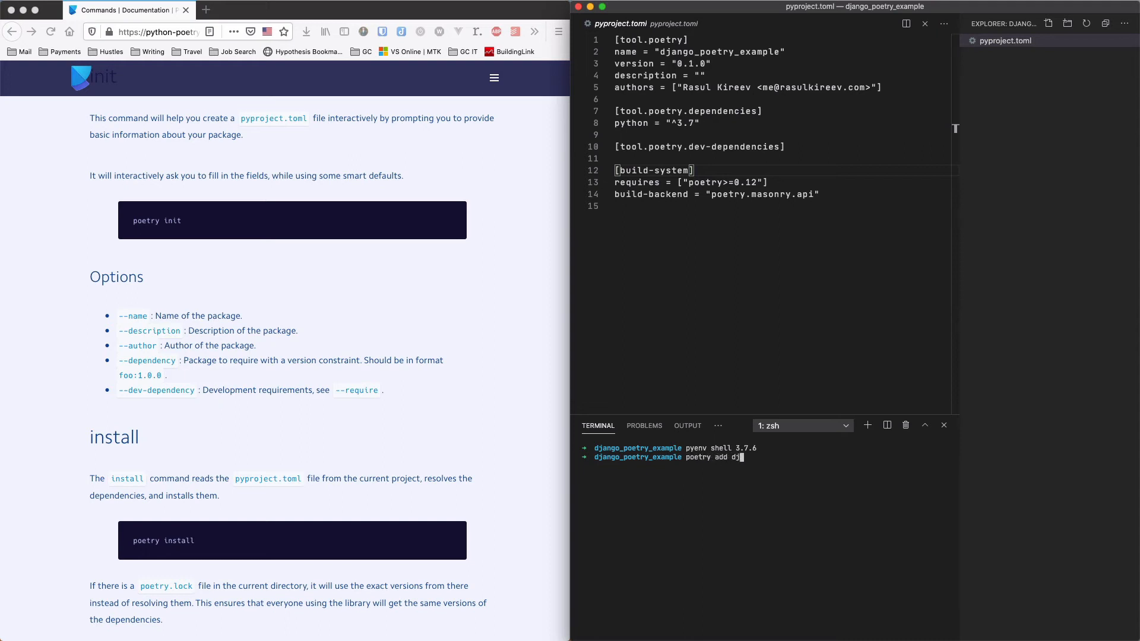
{"action": "type", "text": "ango"}
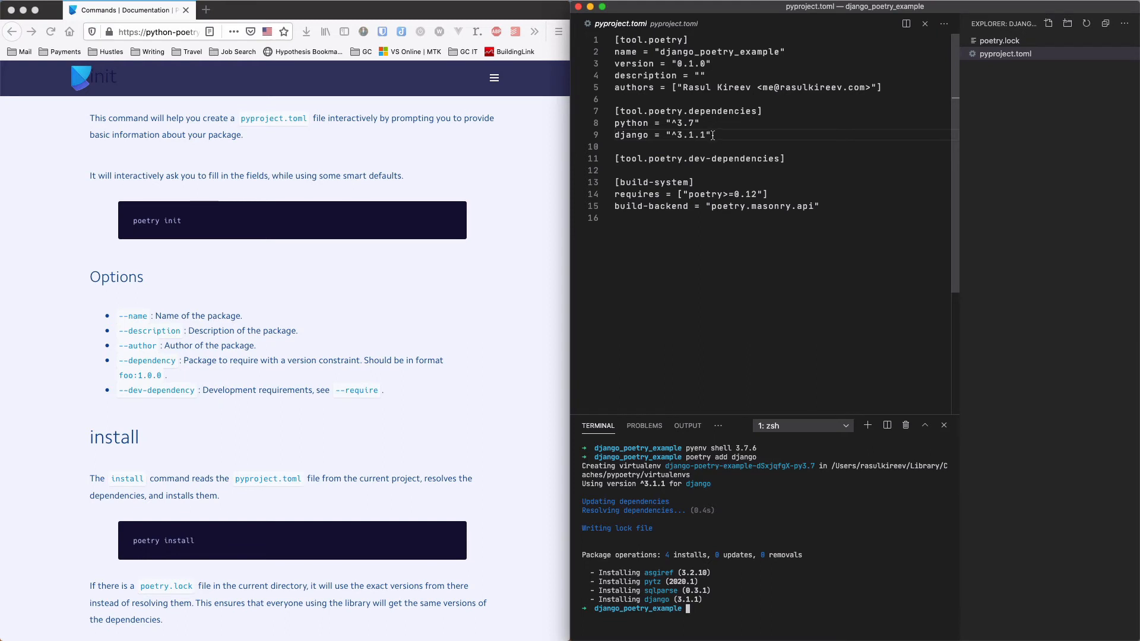
{"action": "mouse_move", "coordinate": [686, 142]}
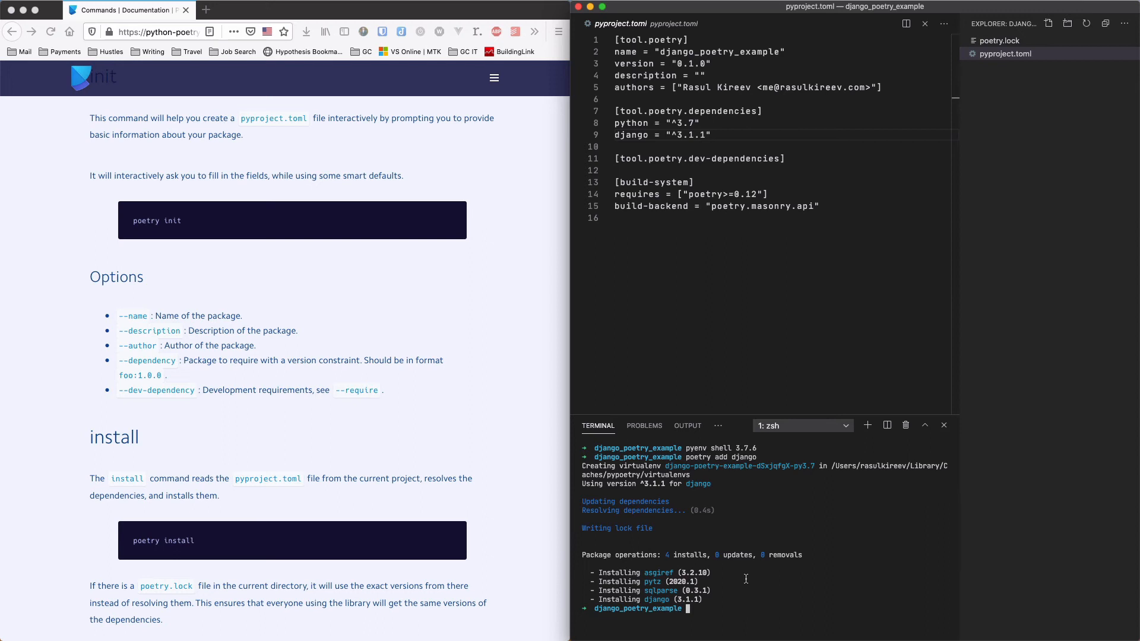
{"action": "mouse_move", "coordinate": [742, 582]}
{"action": "type", "text": "poetry shell"}
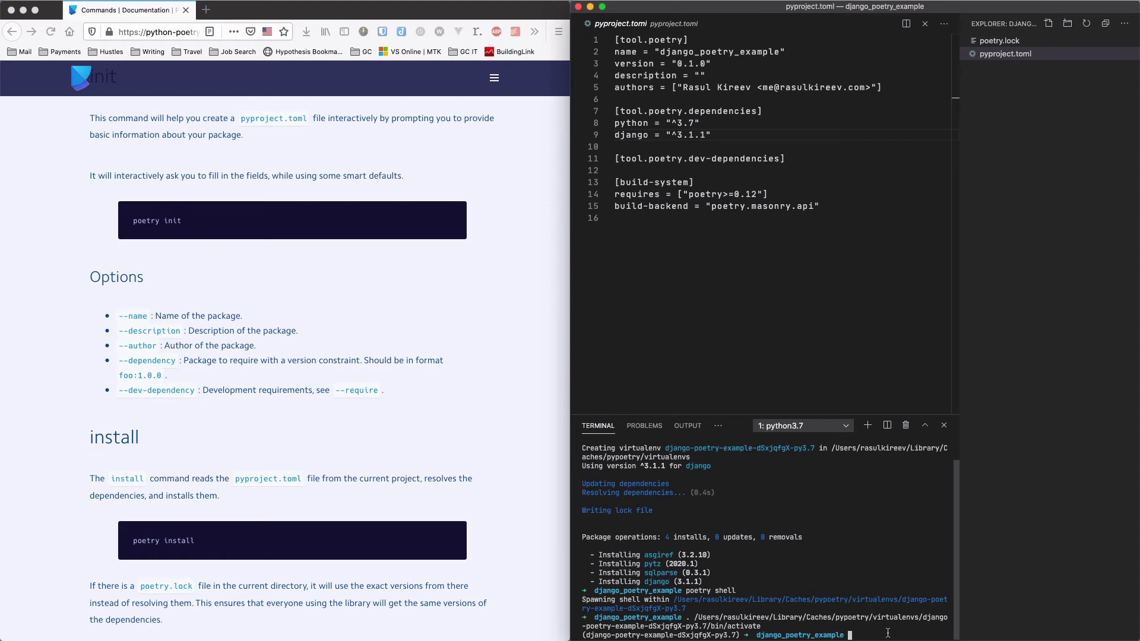
Step: Run django-admin startproject django_poetry_example . and reveal its settings, urls, asgi and wsgi files
{"action": "type", "text": "django-admin startproject"}
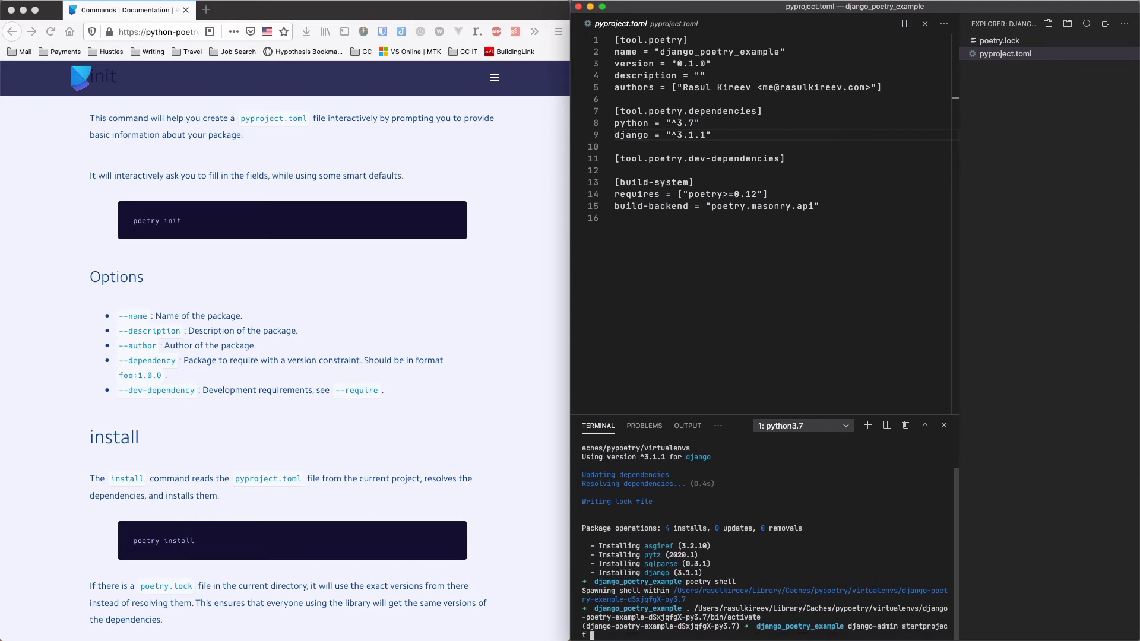
{"action": "type", "text": "django_poetry_example ."}
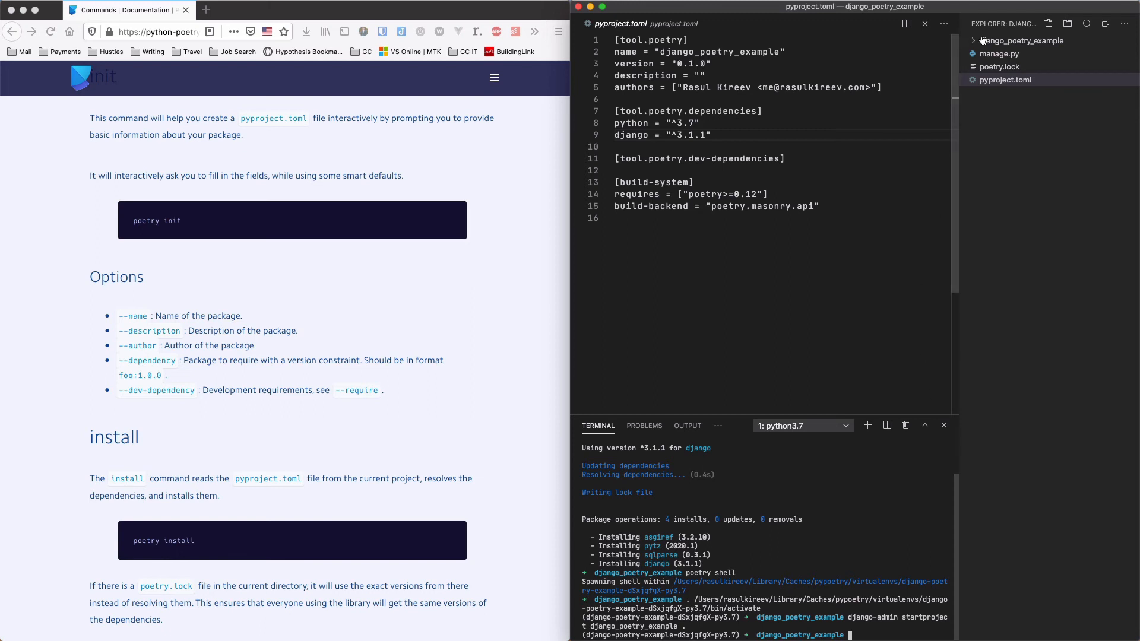
{"action": "left_click", "coordinate": [1022, 40]}
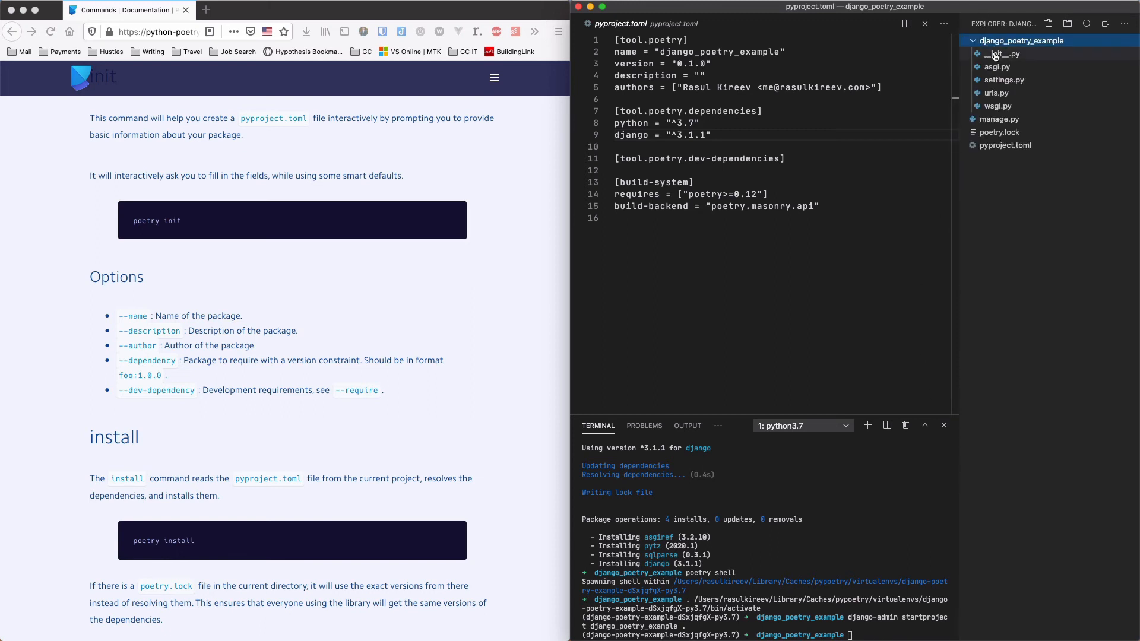
{"action": "mouse_move", "coordinate": [1006, 54]}
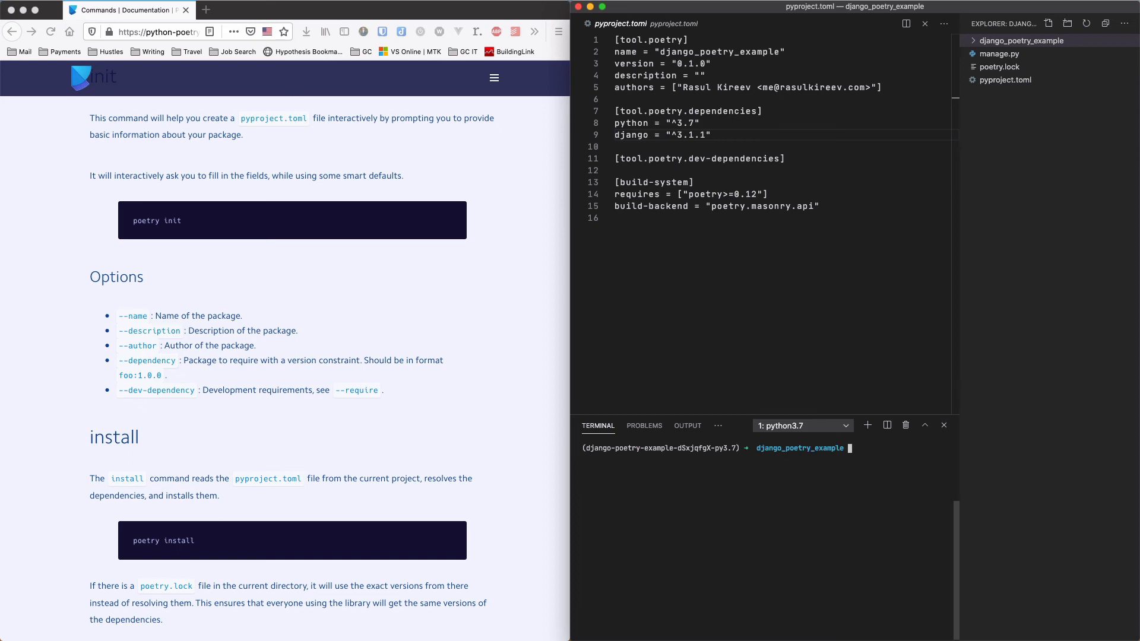
Step: Run python manage.py startapp users to add a users app folder
{"action": "type", "text": "python"}
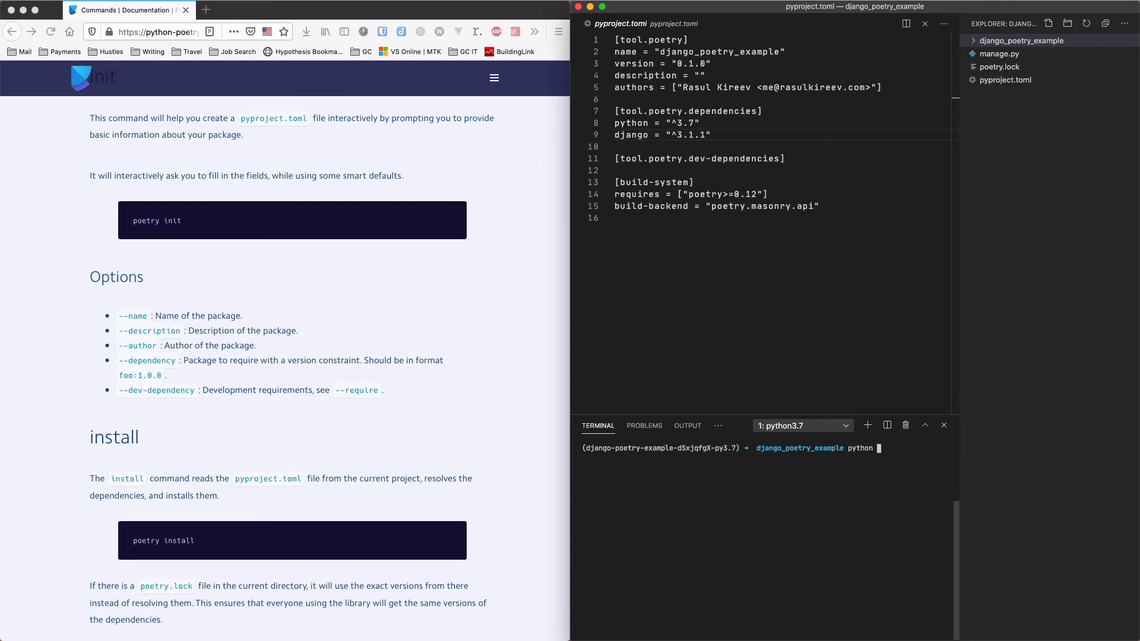
{"action": "type", "text": "manage.py startapp users"}
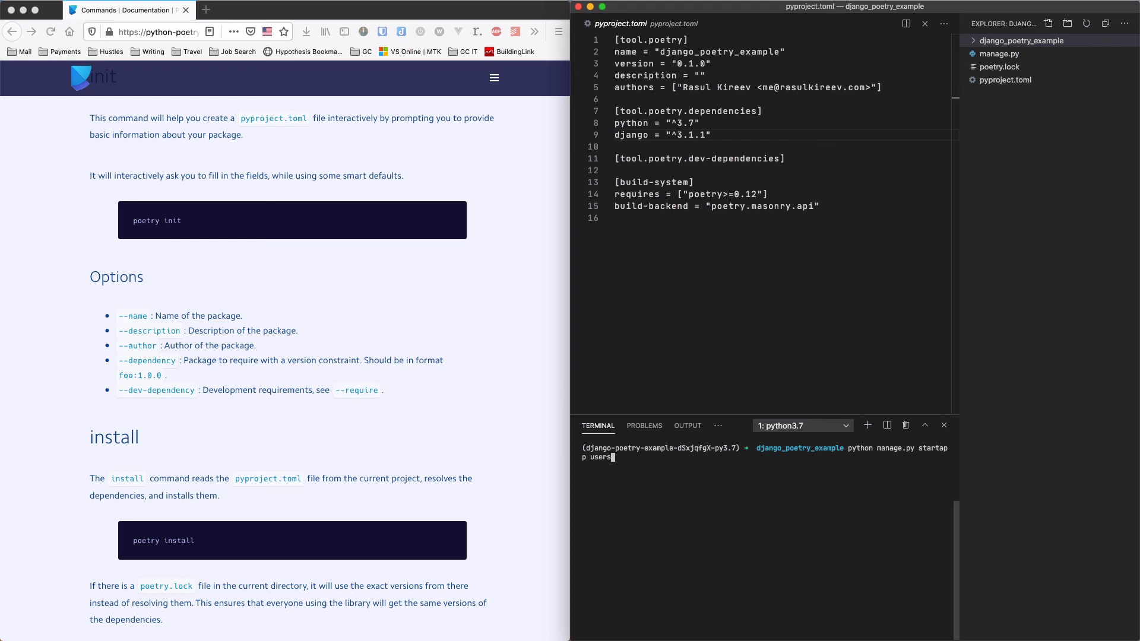
{"action": "key", "text": "enter"}
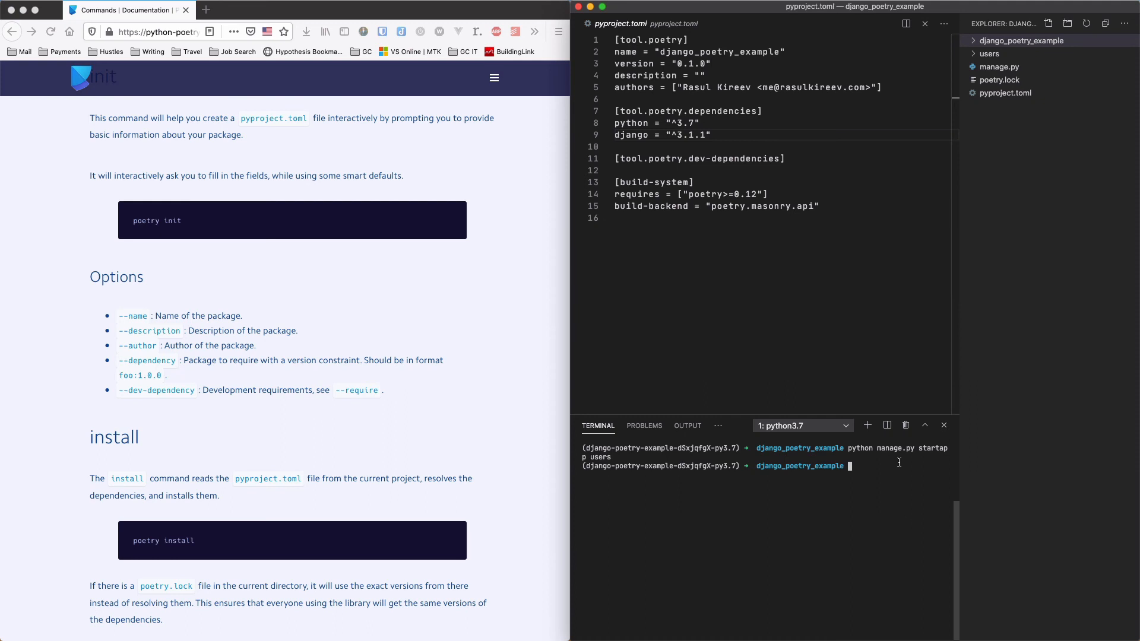
Step: Run poetry add django-environ, adding django-environ ^0.4.5 to pyproject.toml
{"action": "type", "text": "py"}
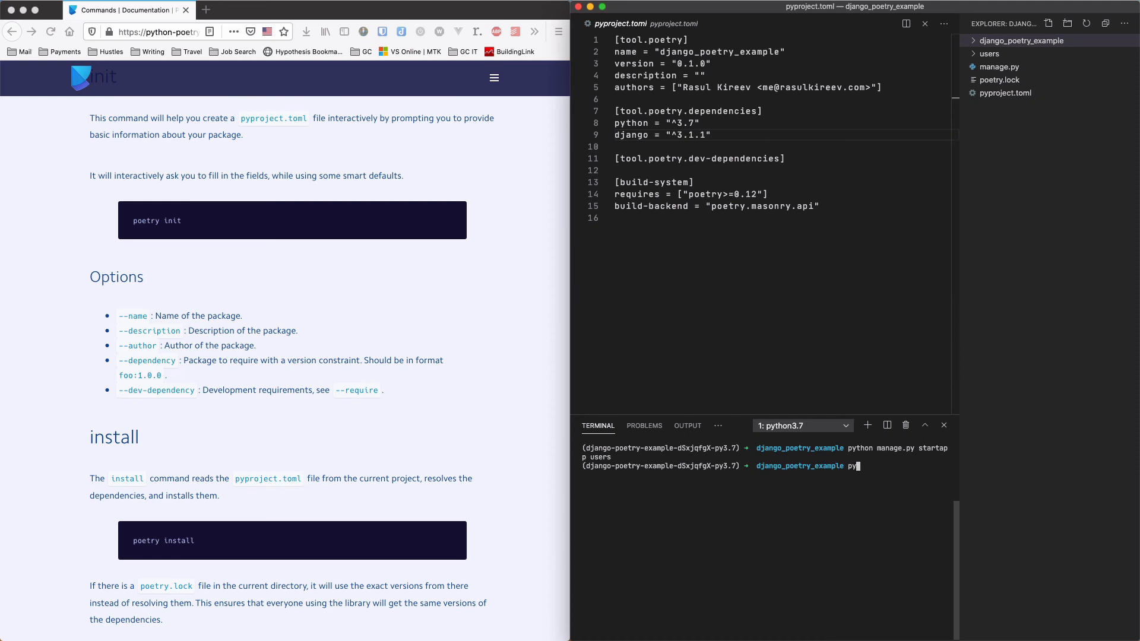
{"action": "type", "text": "etry add django-environ"}
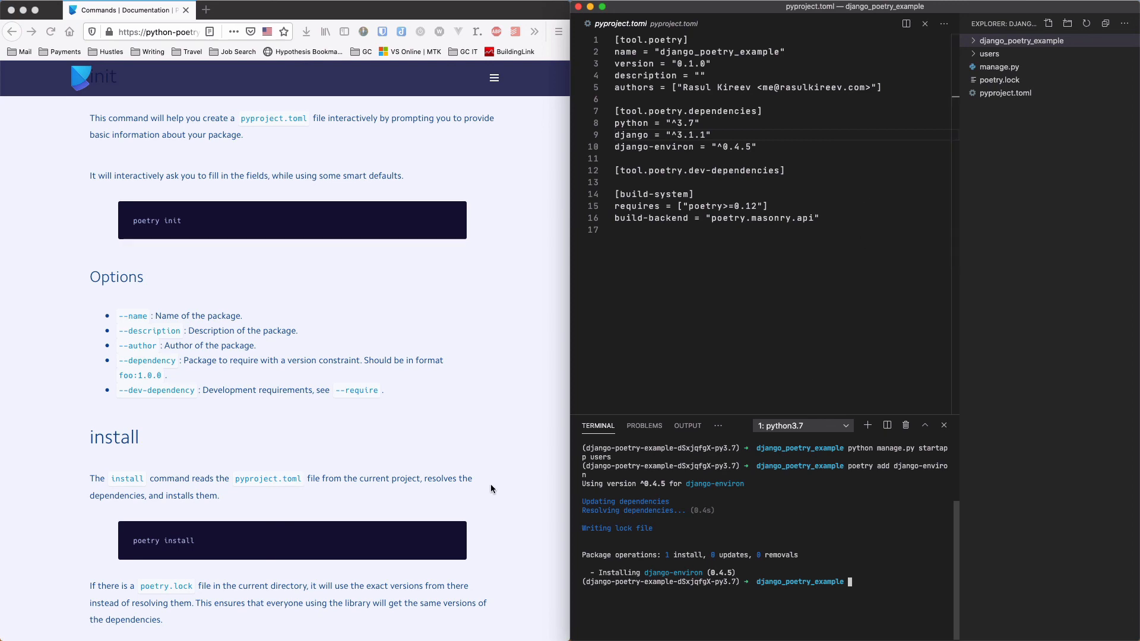
{"action": "mouse_move", "coordinate": [472, 488]}
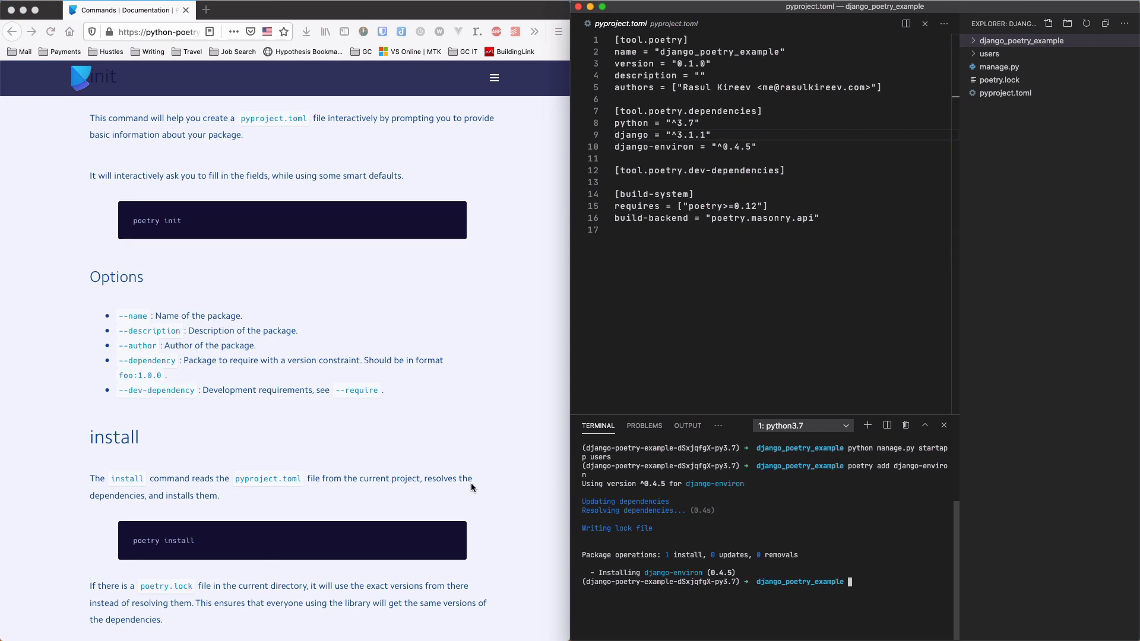
Step: Navigate the Poetry docs to the export command example for writing requirements.txt
{"action": "scroll", "scroll_direction": "down", "scroll_amount": 3}
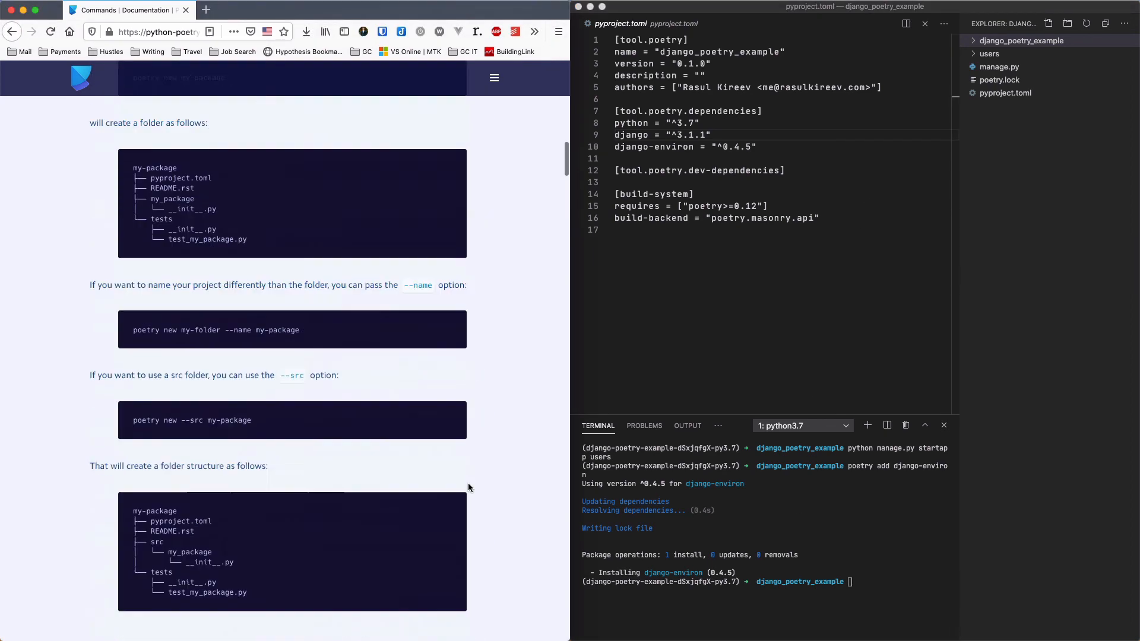
{"action": "left_click", "coordinate": [493, 78]}
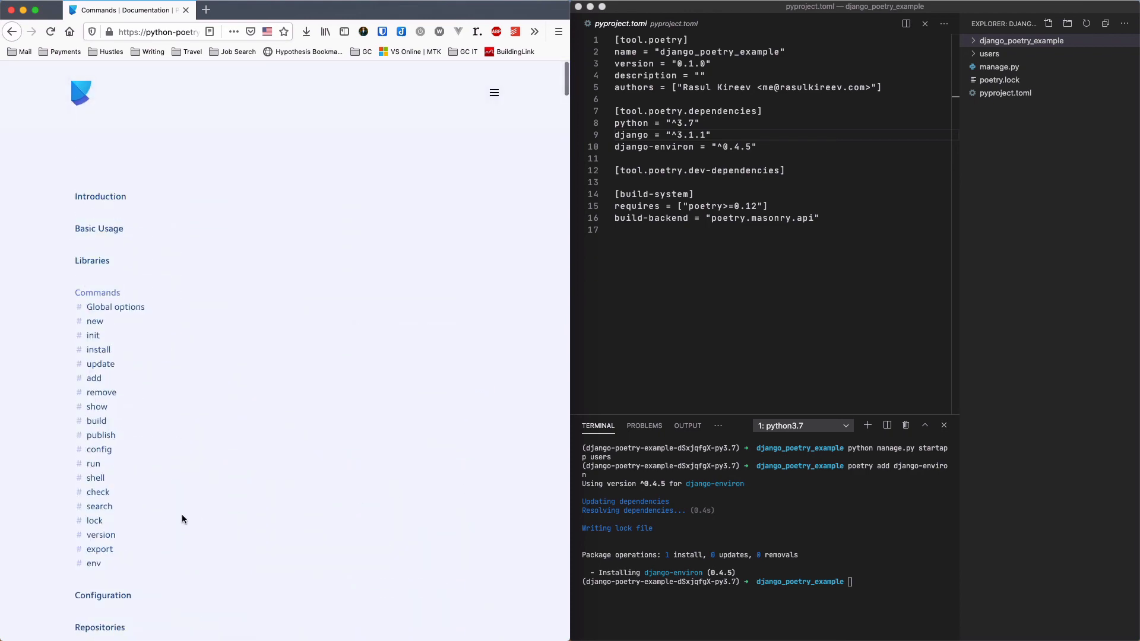
{"action": "mouse_move", "coordinate": [94, 521]}
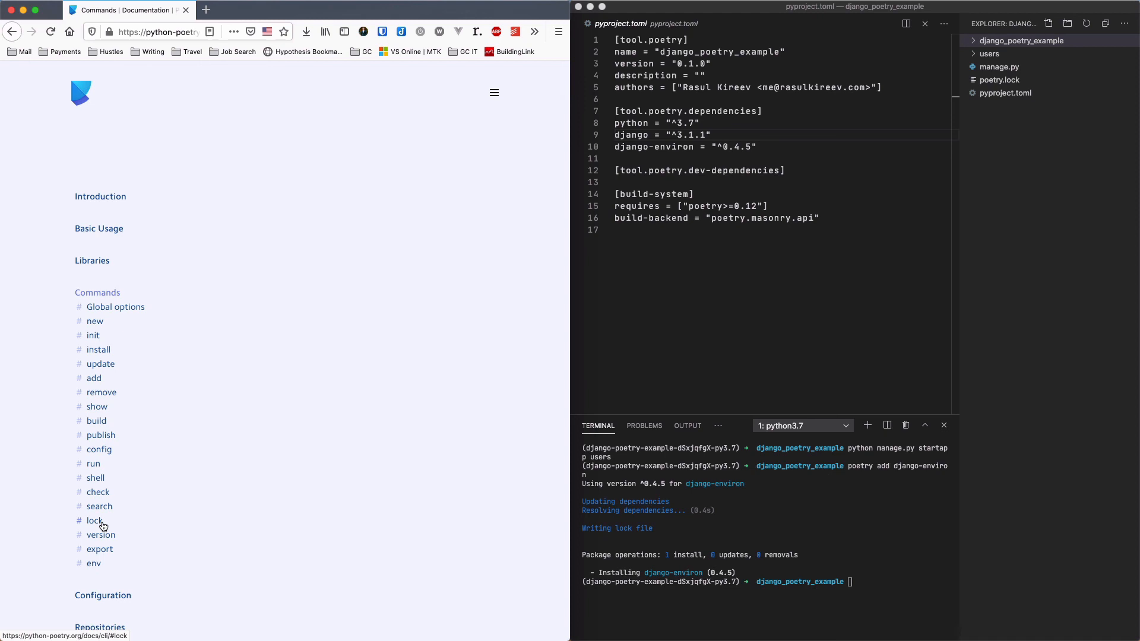
{"action": "mouse_move", "coordinate": [878, 578]}
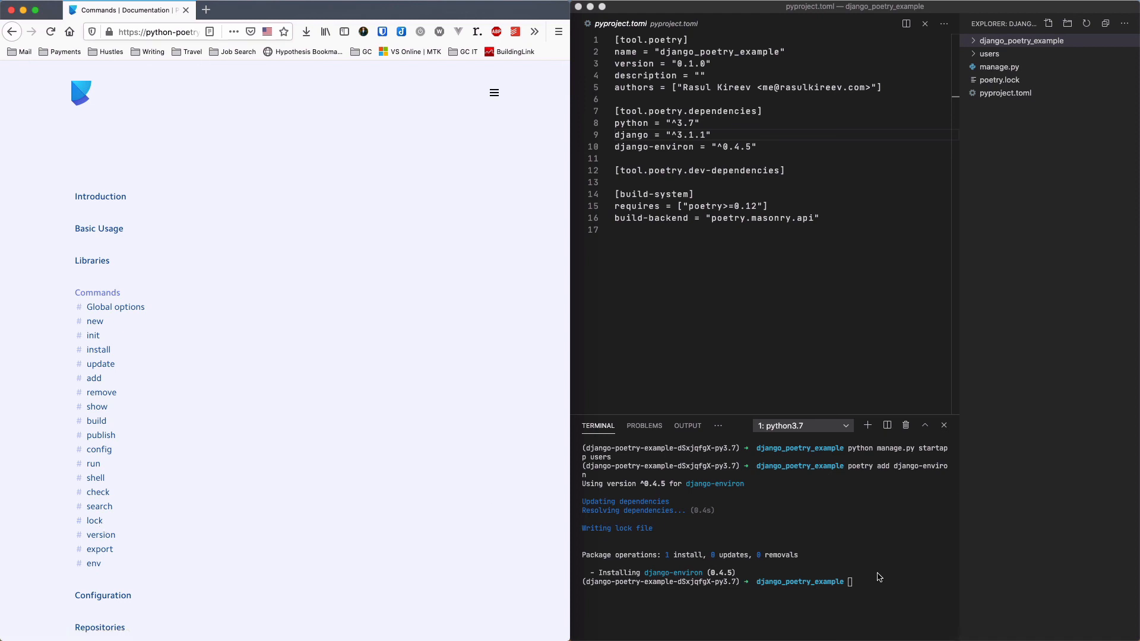
{"action": "mouse_move", "coordinate": [108, 529]}
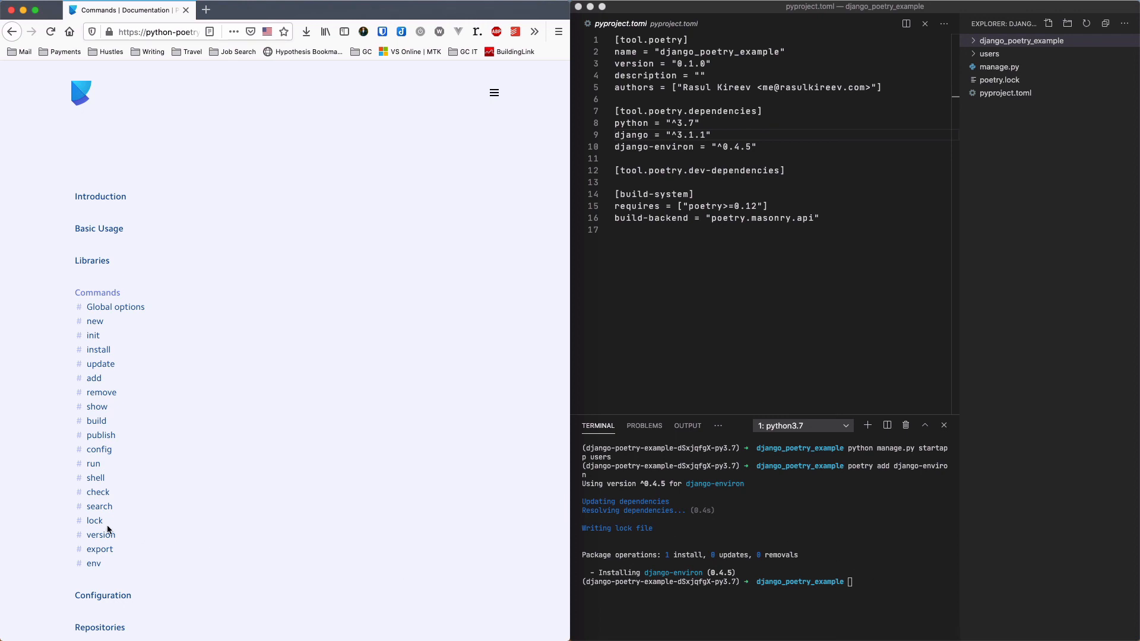
{"action": "mouse_move", "coordinate": [100, 549]}
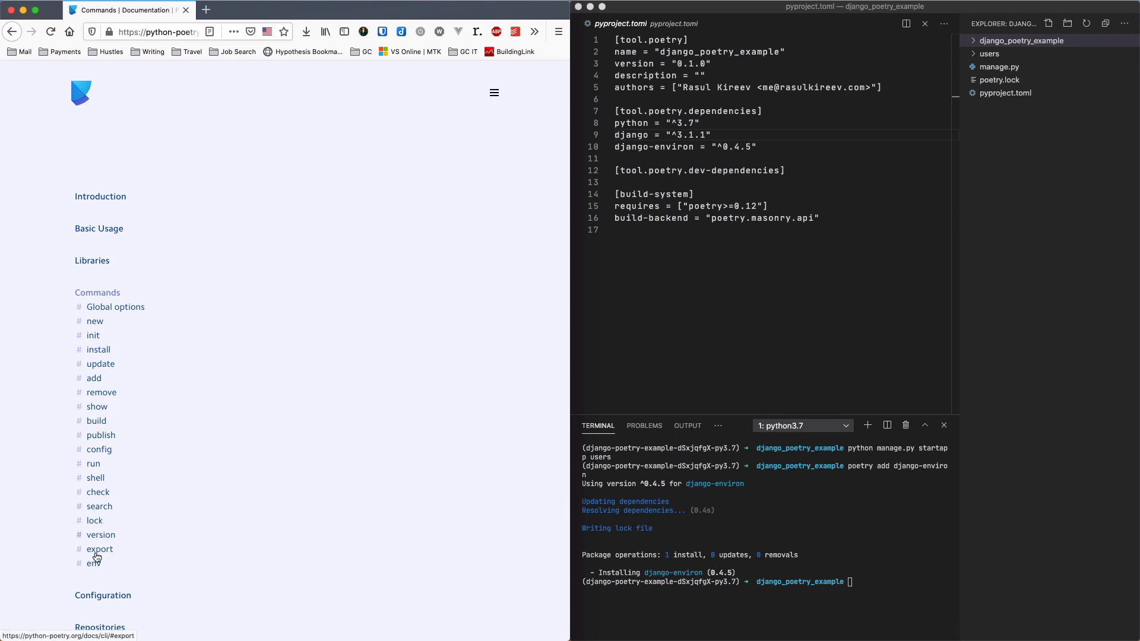
{"action": "left_click", "coordinate": [99, 548]}
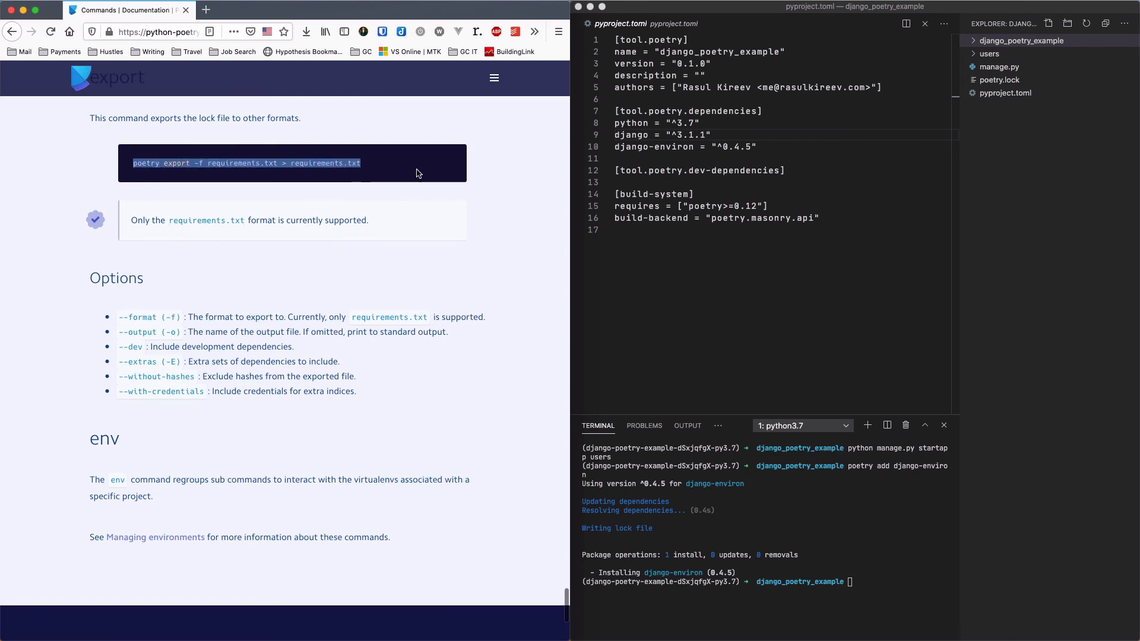
{"action": "mouse_move", "coordinate": [682, 435]}
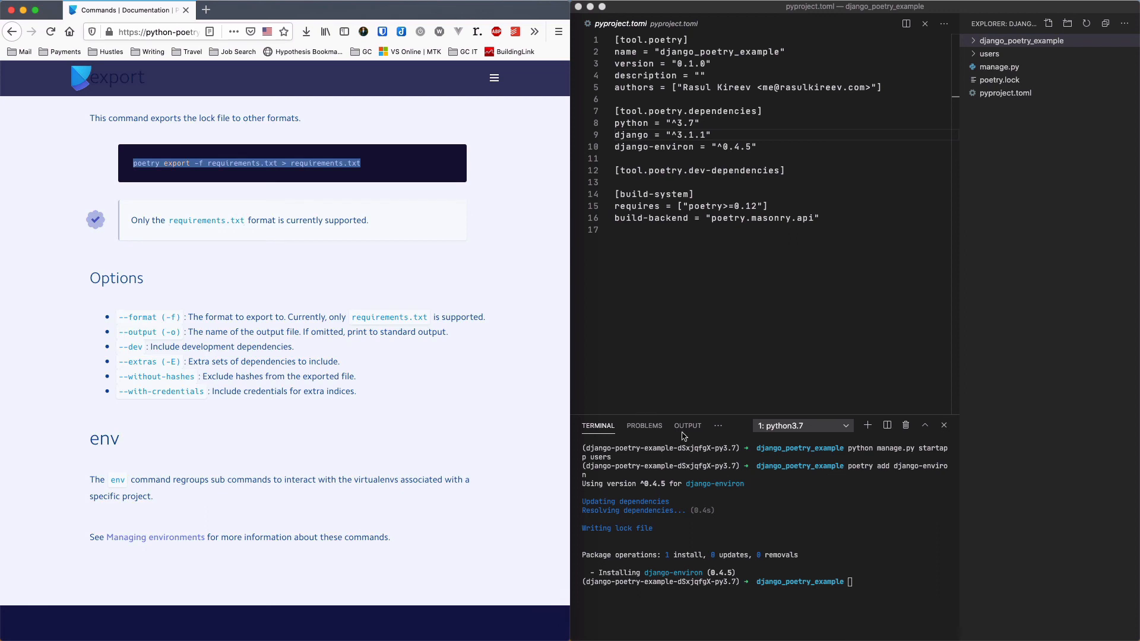
Step: Run poetry export -f requirements.txt > requirements.txt in the terminal to generate the file
{"action": "type", "text": "poetry export -f requirements.txt > requirements.txt"}
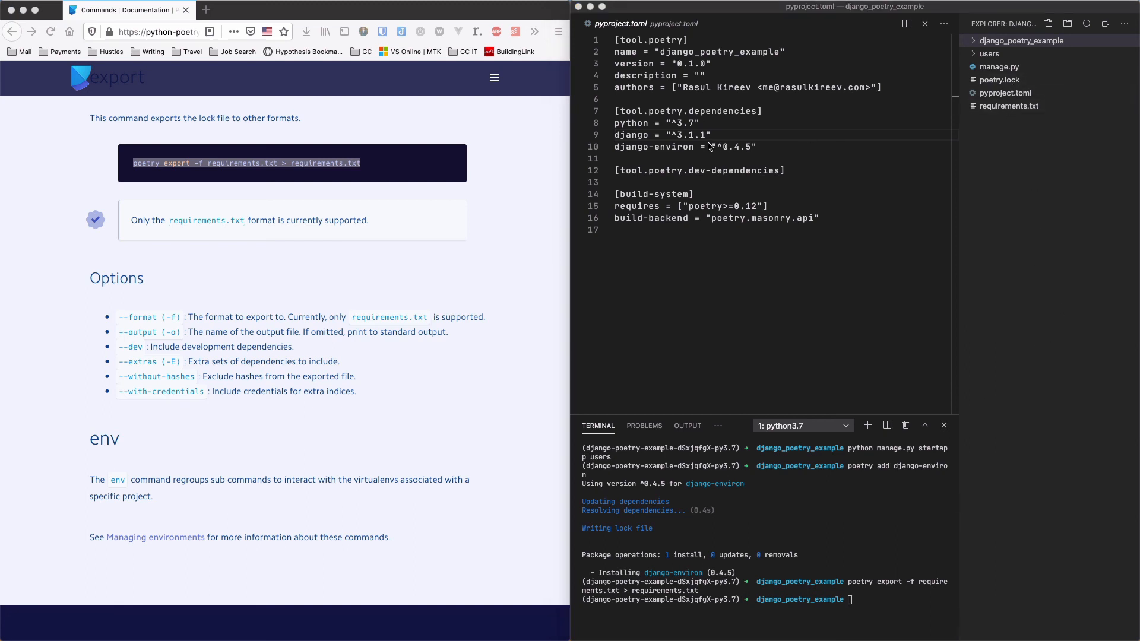
{"action": "left_click", "coordinate": [1010, 105]}
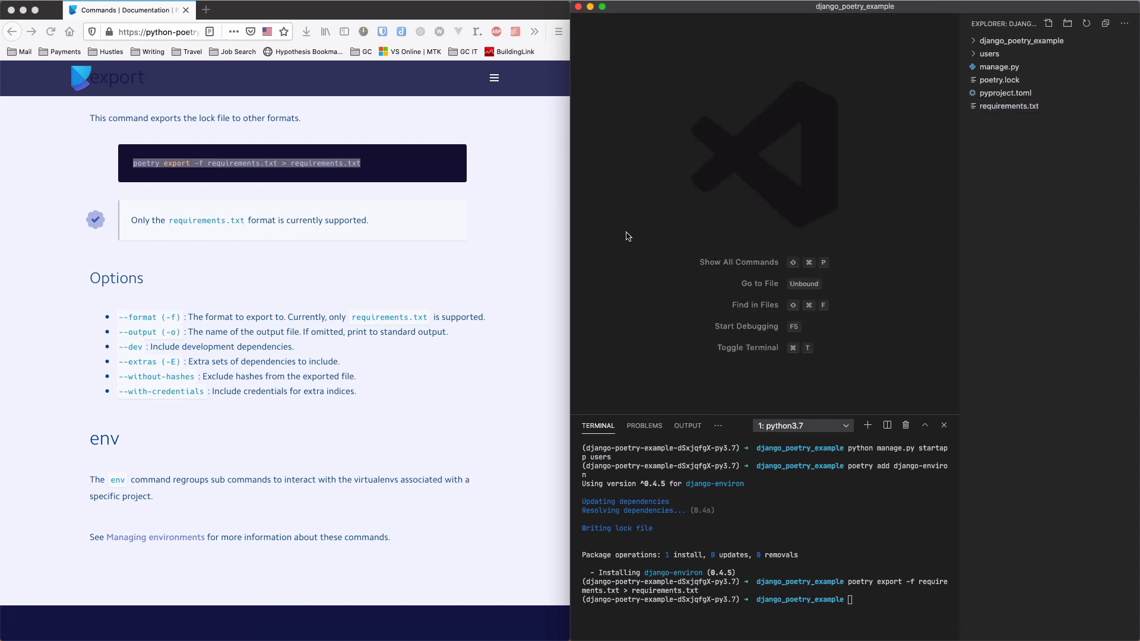
{"action": "mouse_move", "coordinate": [600, 232]}
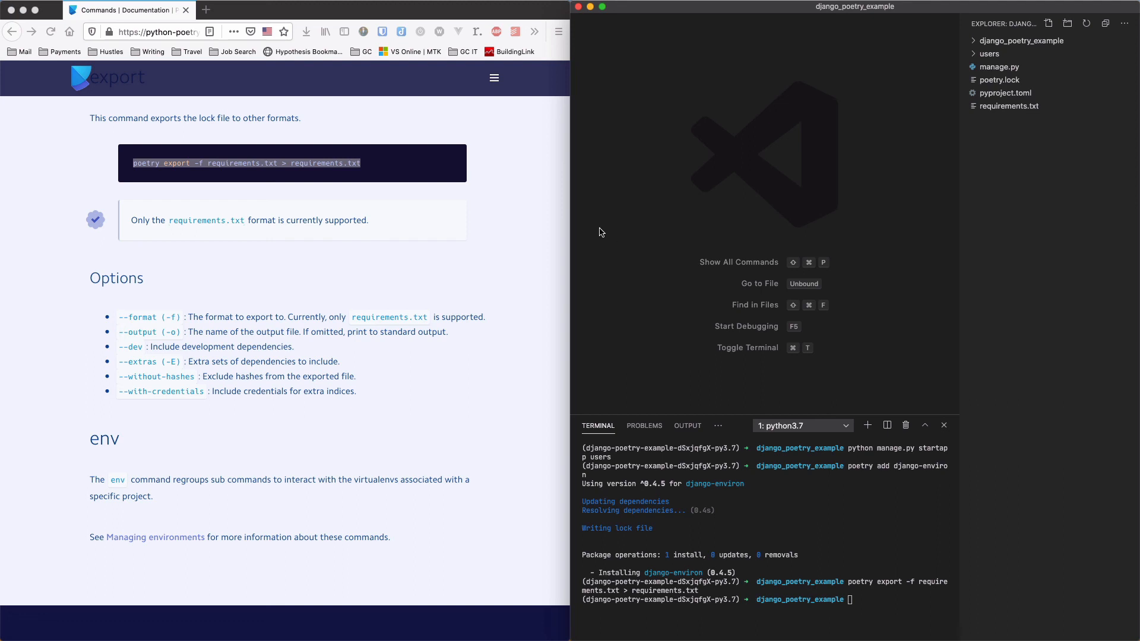
{"action": "mouse_move", "coordinate": [505, 271]}
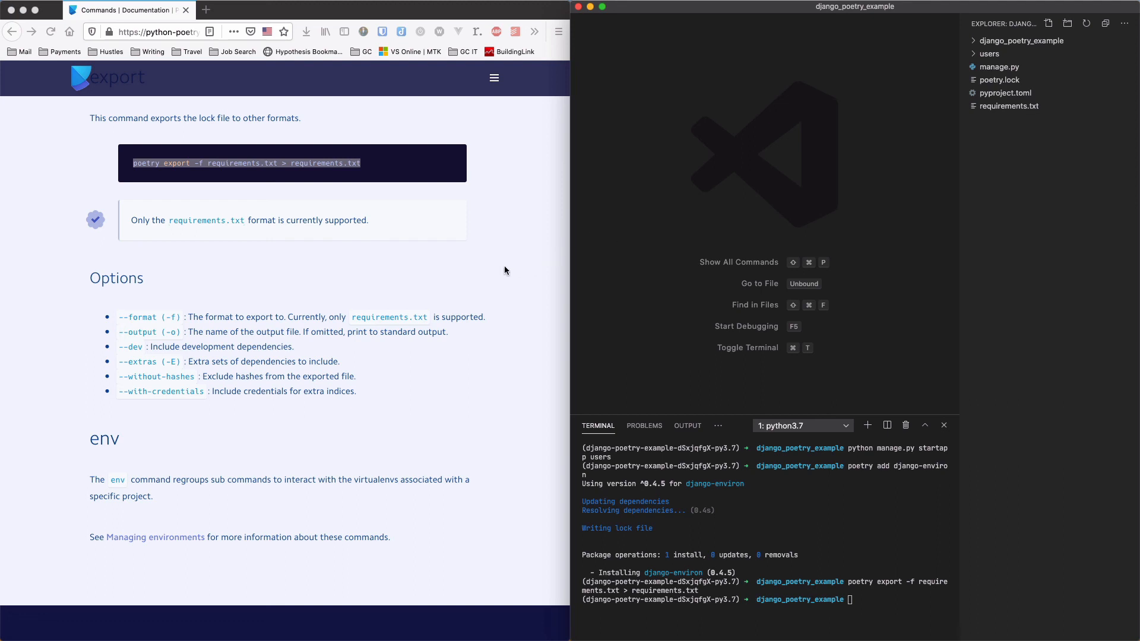